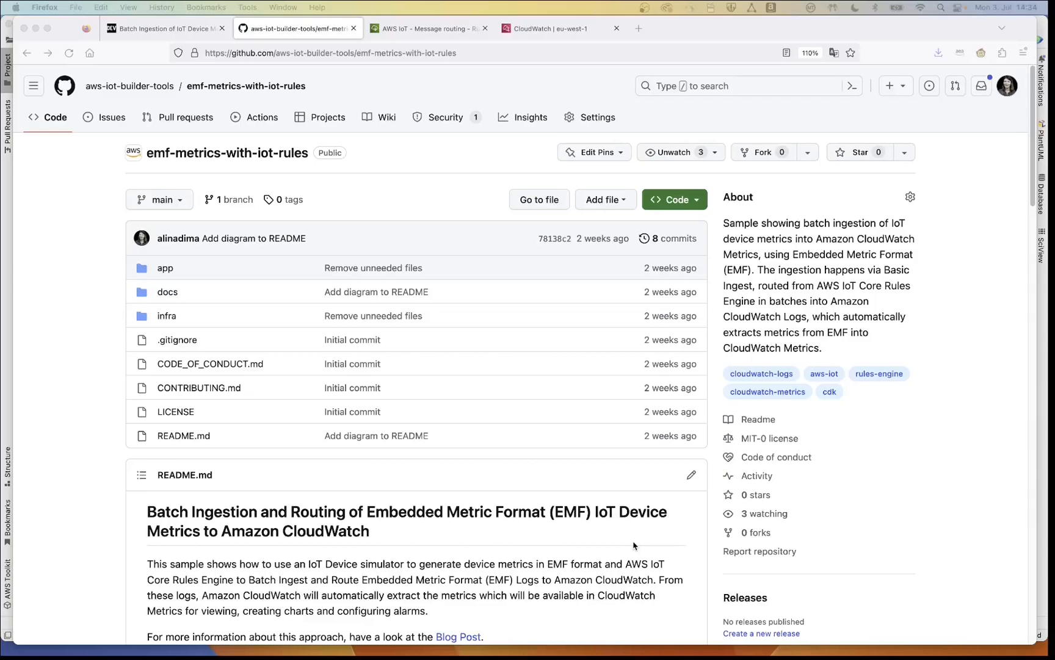
{"action": "mouse_move", "coordinate": [159, 303]}
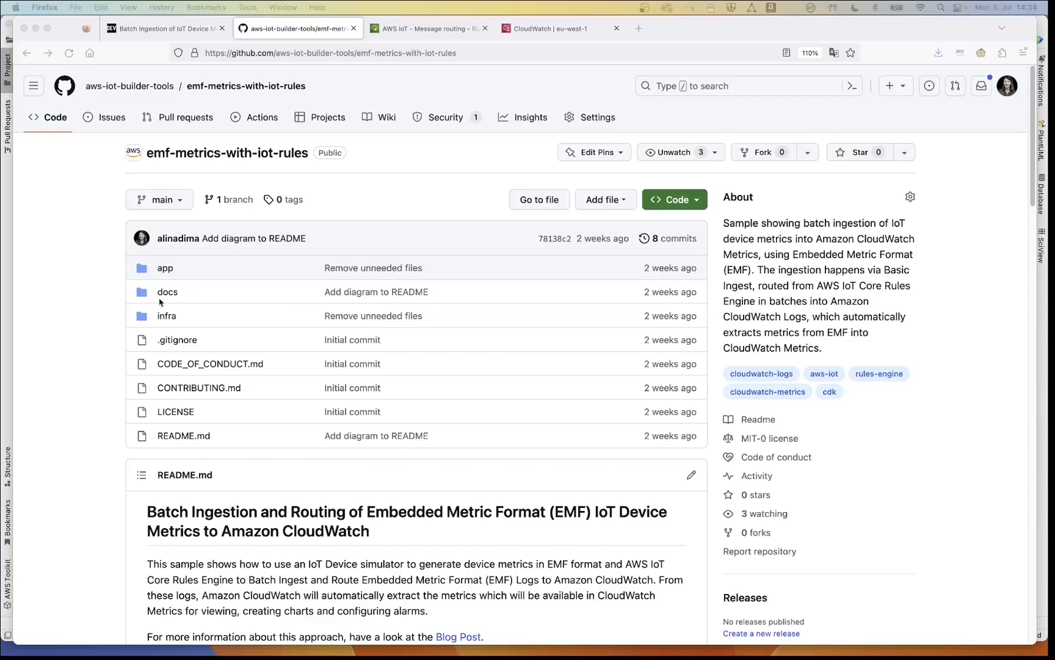
{"action": "mouse_move", "coordinate": [167, 296]}
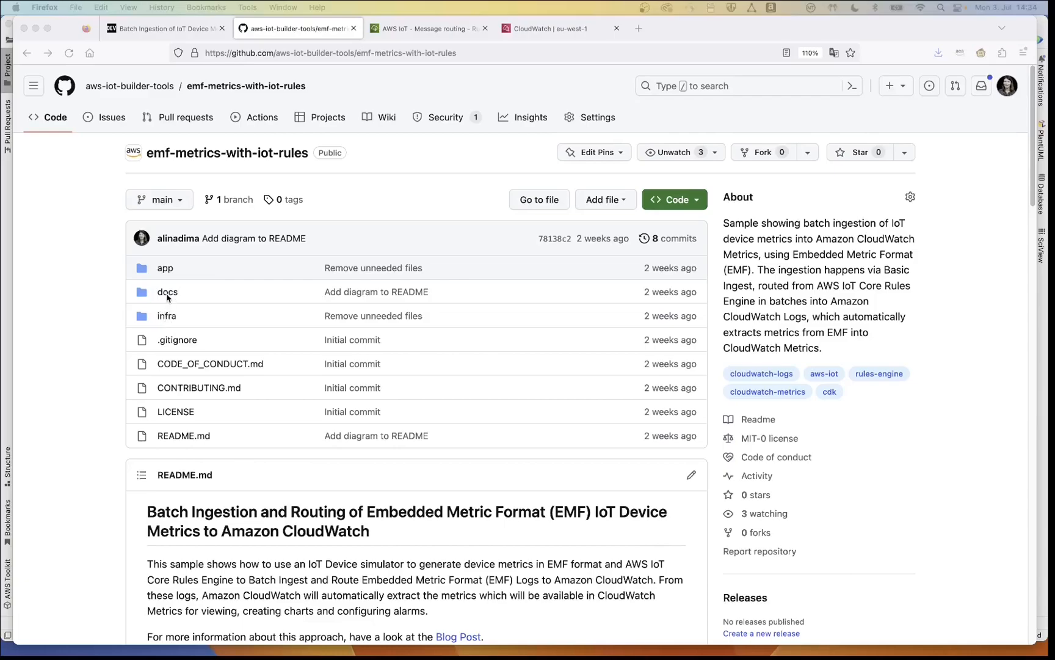
Read the README setup steps of emf-metrics-with-iot-rules and switch to the related blog post
{"action": "scroll", "scroll_direction": "down", "scroll_amount": 3}
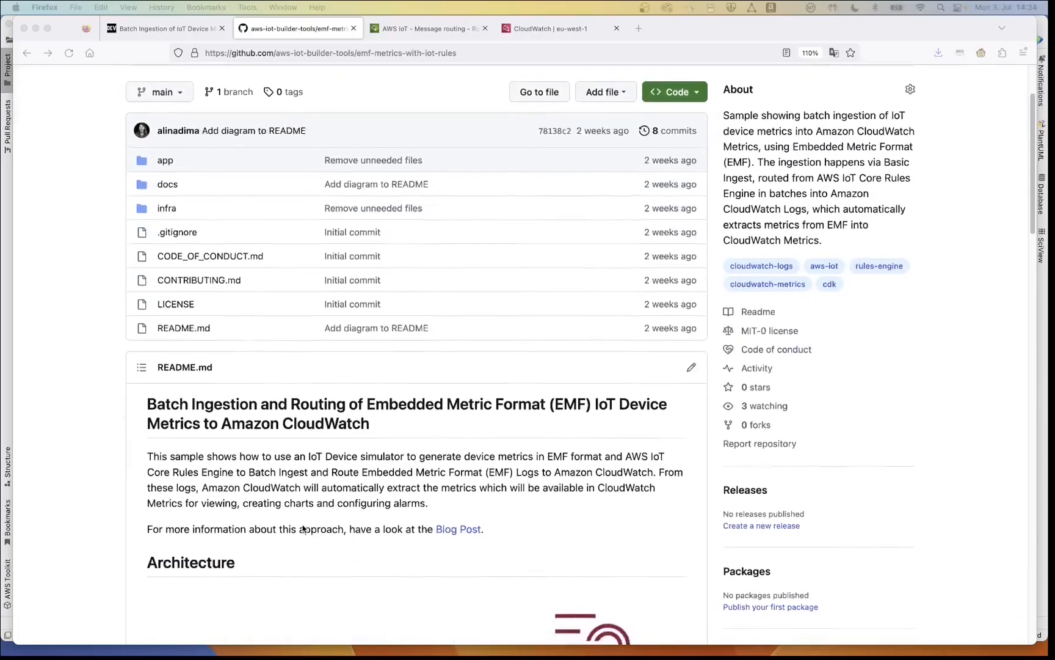
{"action": "scroll", "scroll_direction": "down", "scroll_amount": 3}
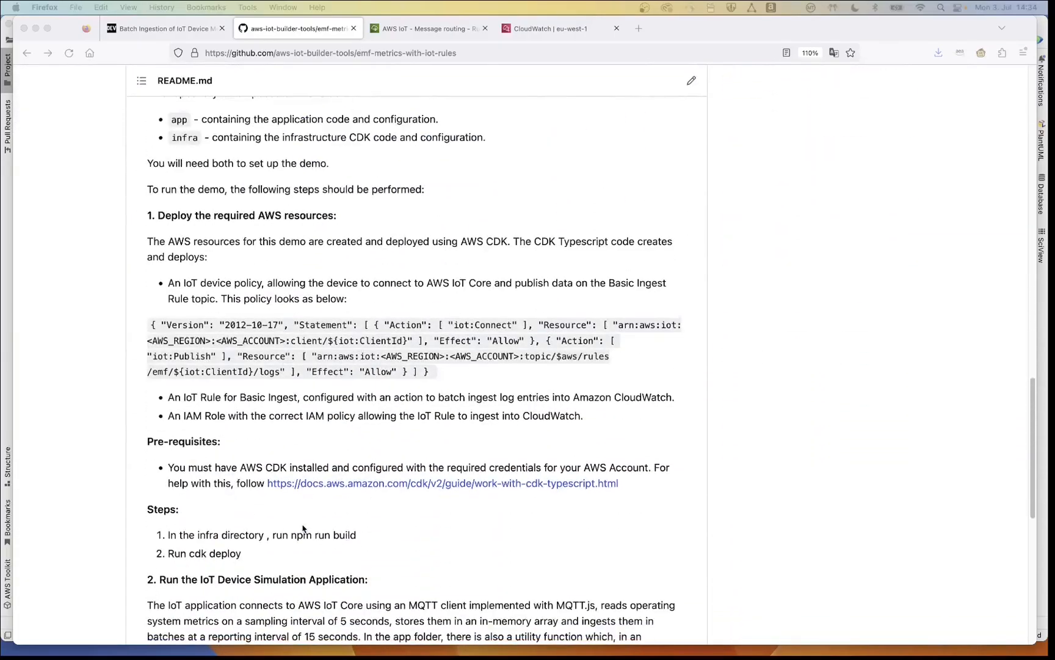
{"action": "scroll", "scroll_direction": "down", "scroll_amount": 3}
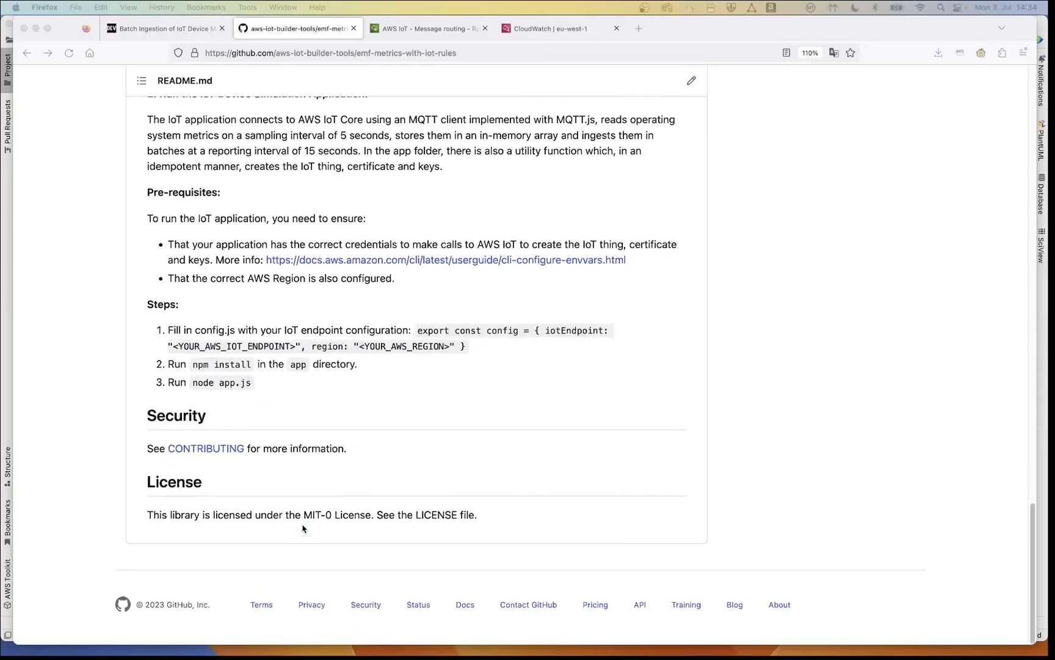
{"action": "scroll", "scroll_direction": "up", "scroll_amount": 3}
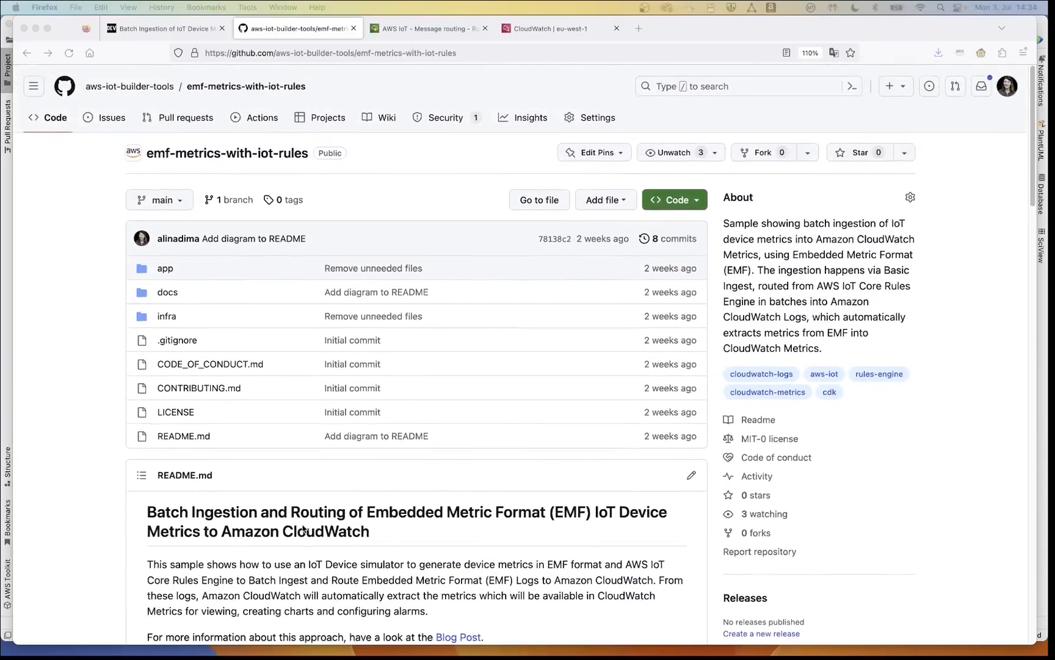
{"action": "mouse_move", "coordinate": [316, 141]}
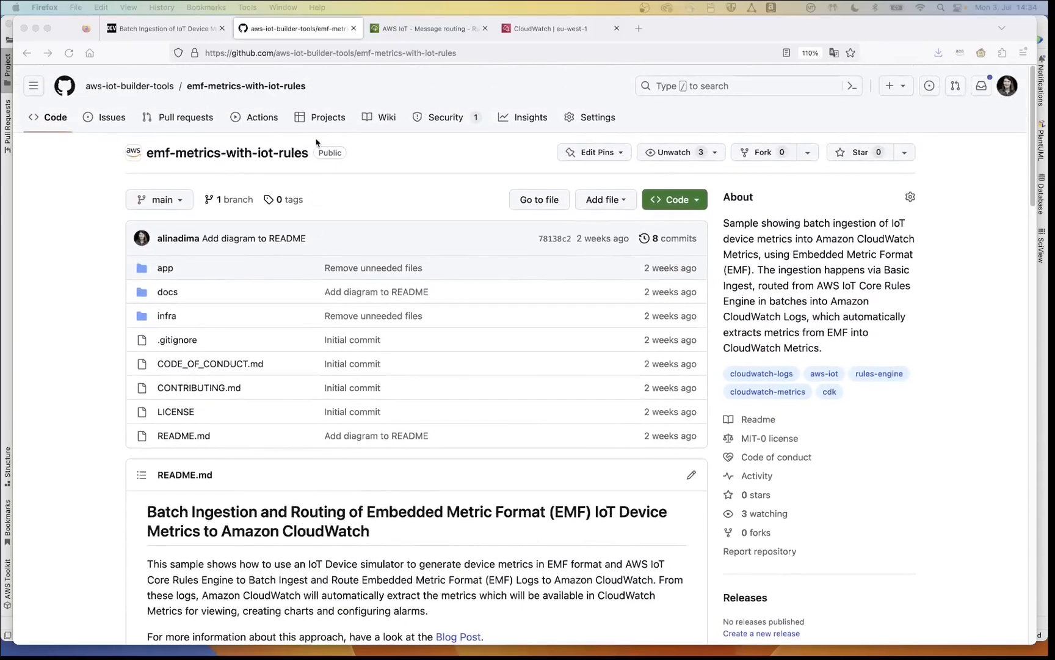
{"action": "left_click", "coordinate": [165, 28]}
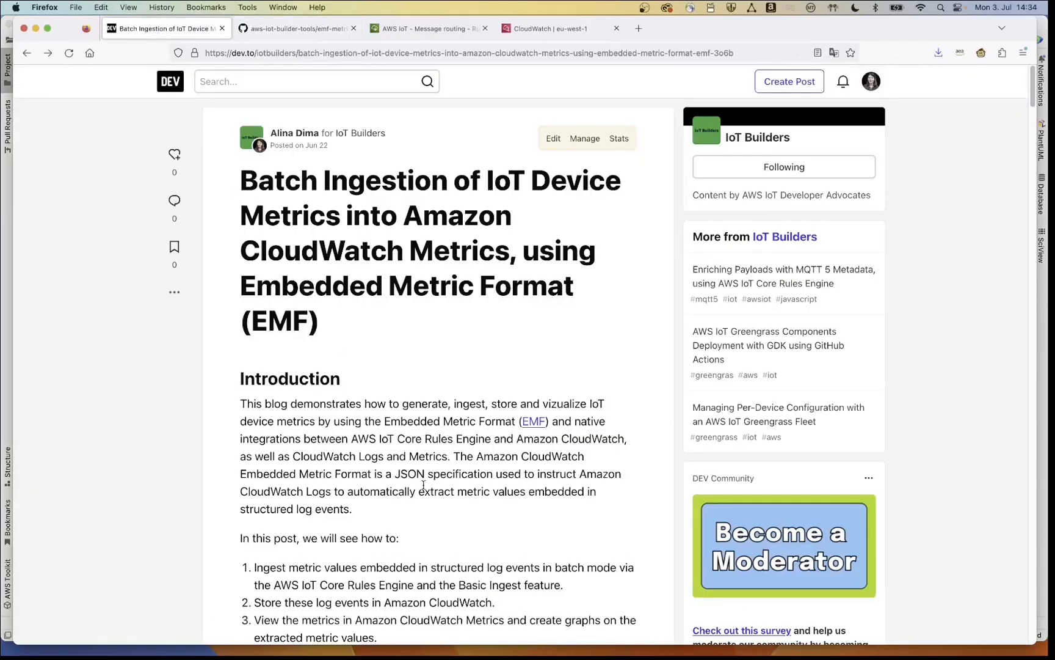
{"action": "scroll", "scroll_direction": "down", "scroll_amount": 3}
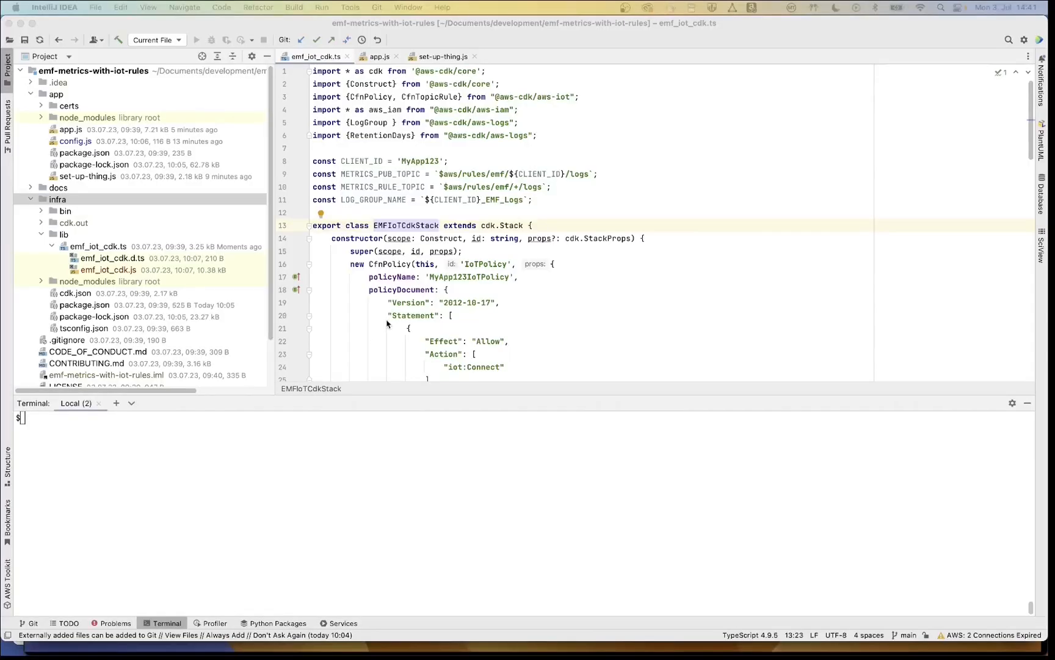
{"action": "left_click", "coordinate": [409, 328]}
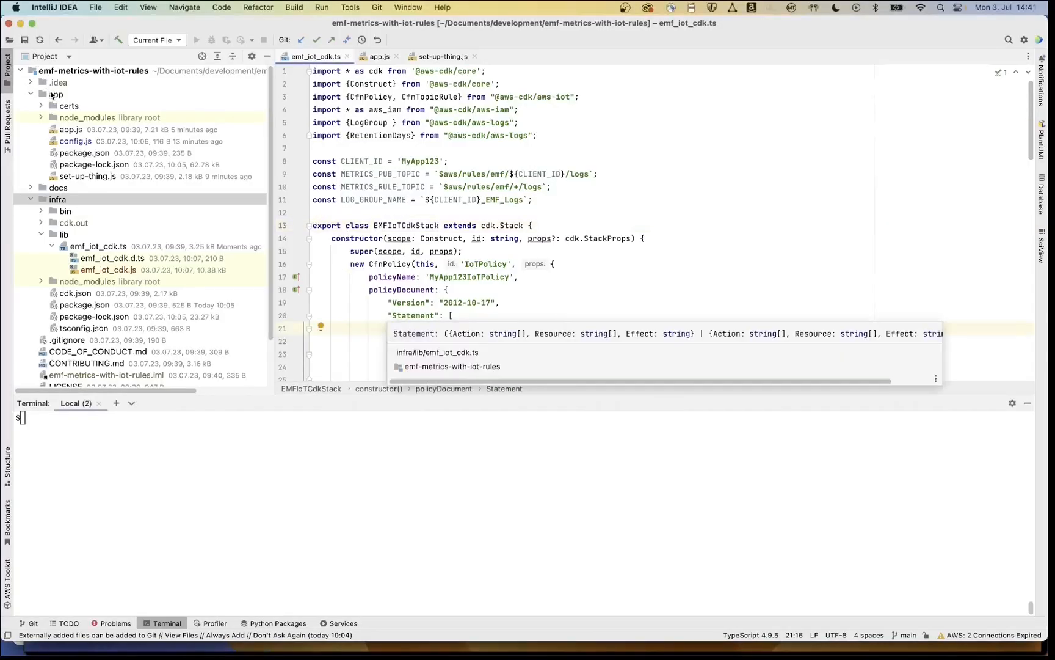
{"action": "left_click", "coordinate": [56, 93]}
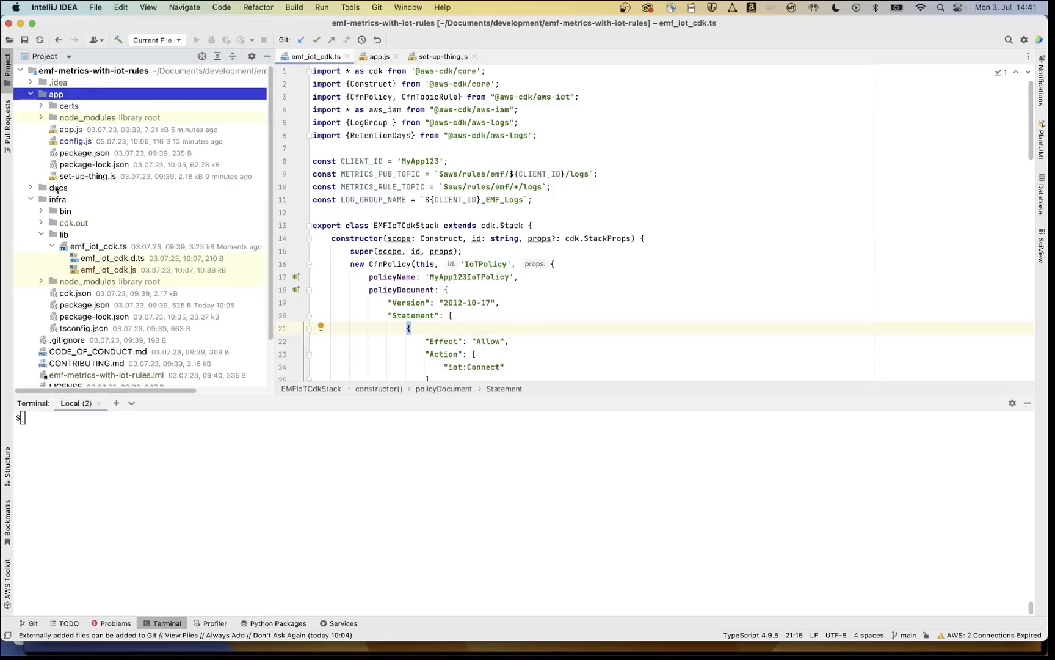
{"action": "left_click", "coordinate": [58, 198]}
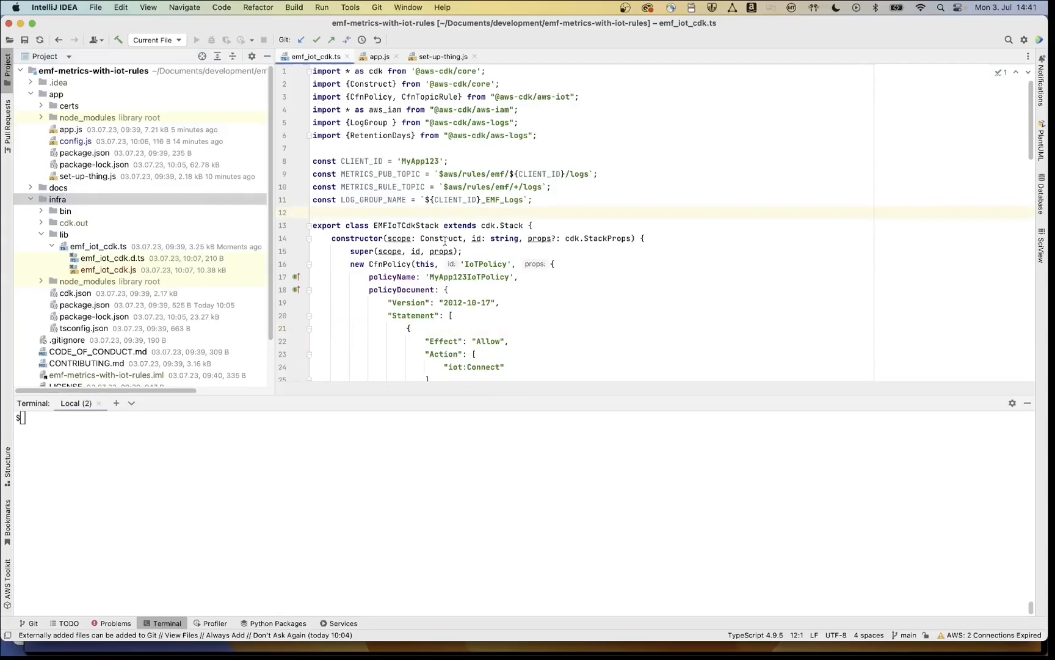
Scroll emf_iot_cdk.ts to the CfnTopicRule and highlight METRICS_RULE_TOPIC in its SQL
{"action": "scroll", "scroll_direction": "down", "scroll_amount": 3}
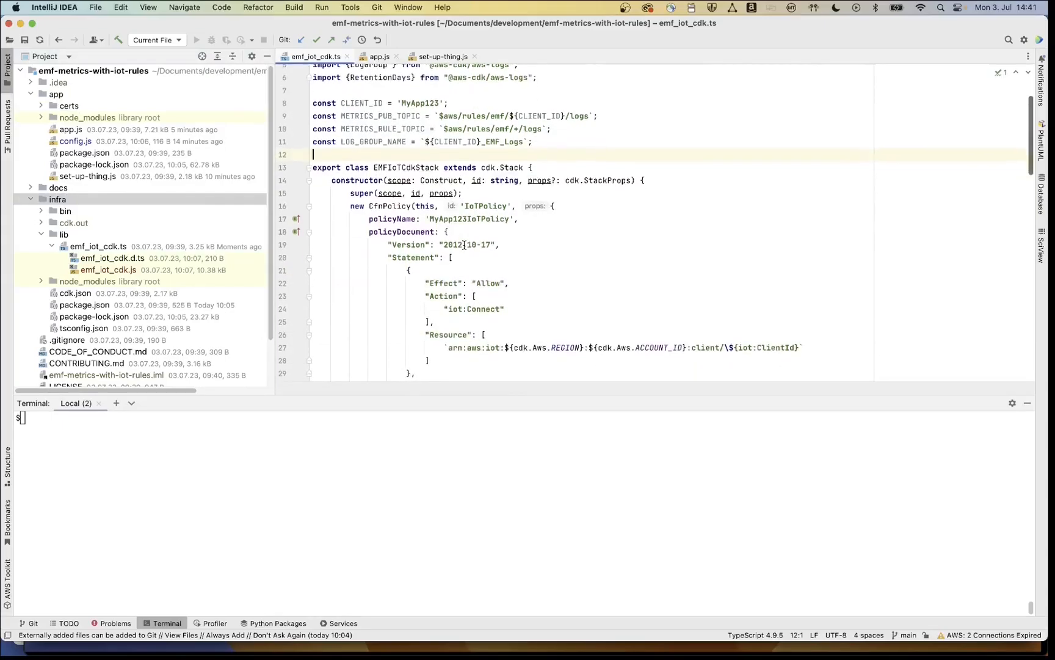
{"action": "scroll", "scroll_direction": "down", "scroll_amount": 3}
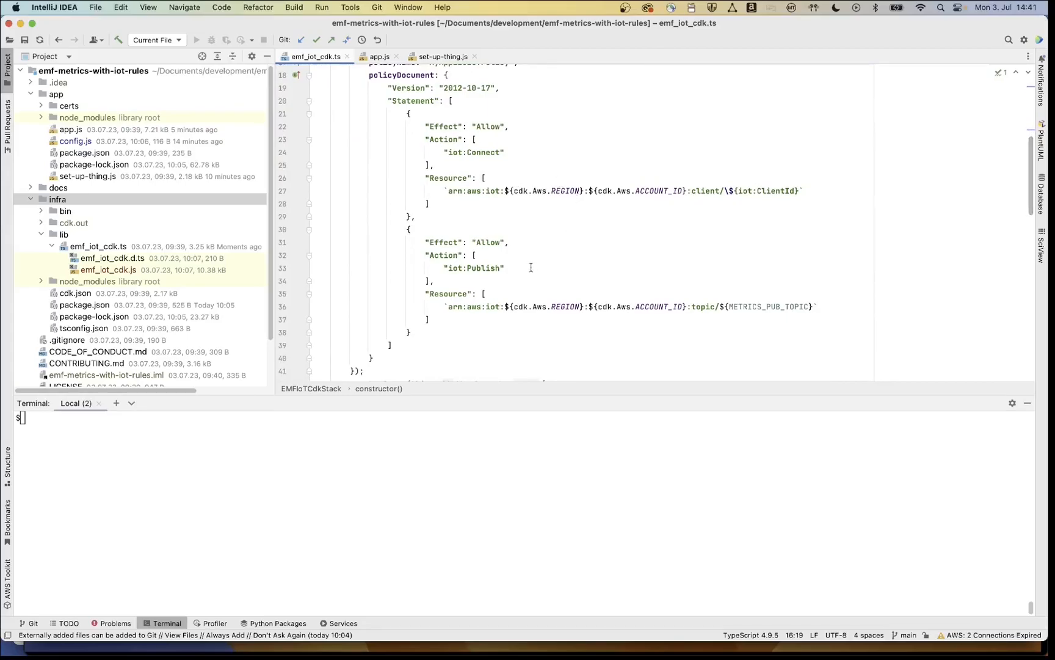
{"action": "scroll", "scroll_direction": "down", "scroll_amount": 3}
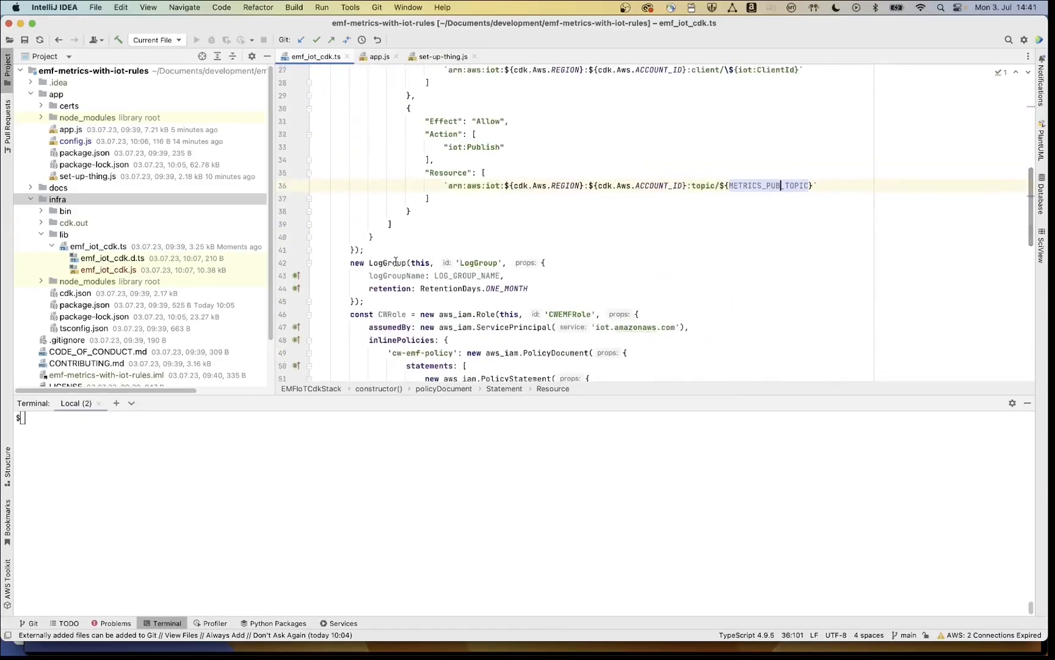
{"action": "scroll", "scroll_direction": "down", "scroll_amount": 3}
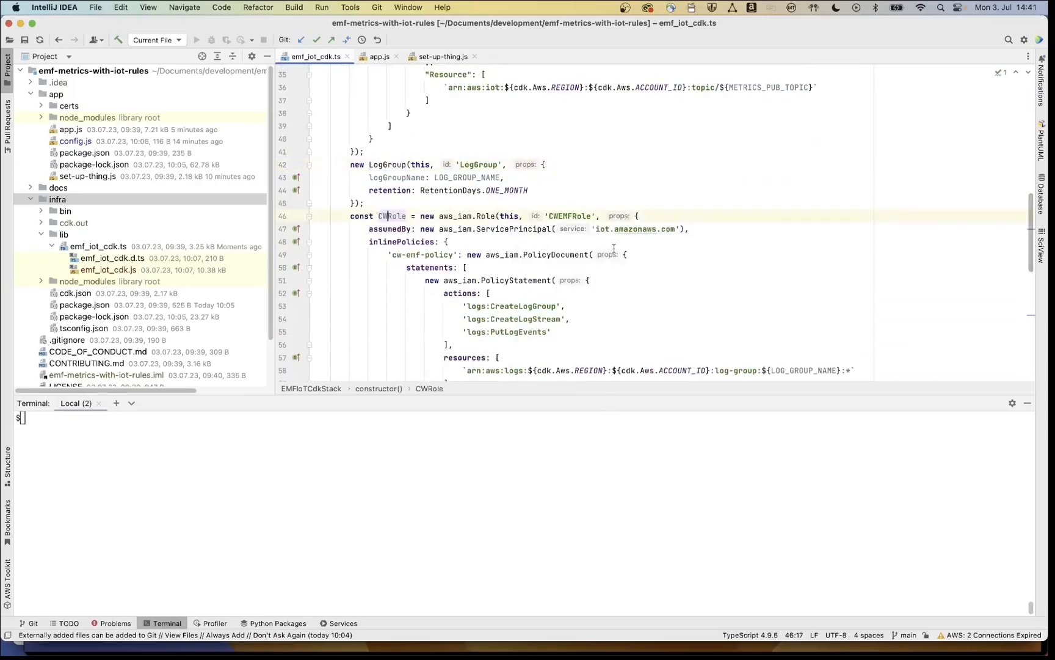
{"action": "scroll", "scroll_direction": "down", "scroll_amount": 3}
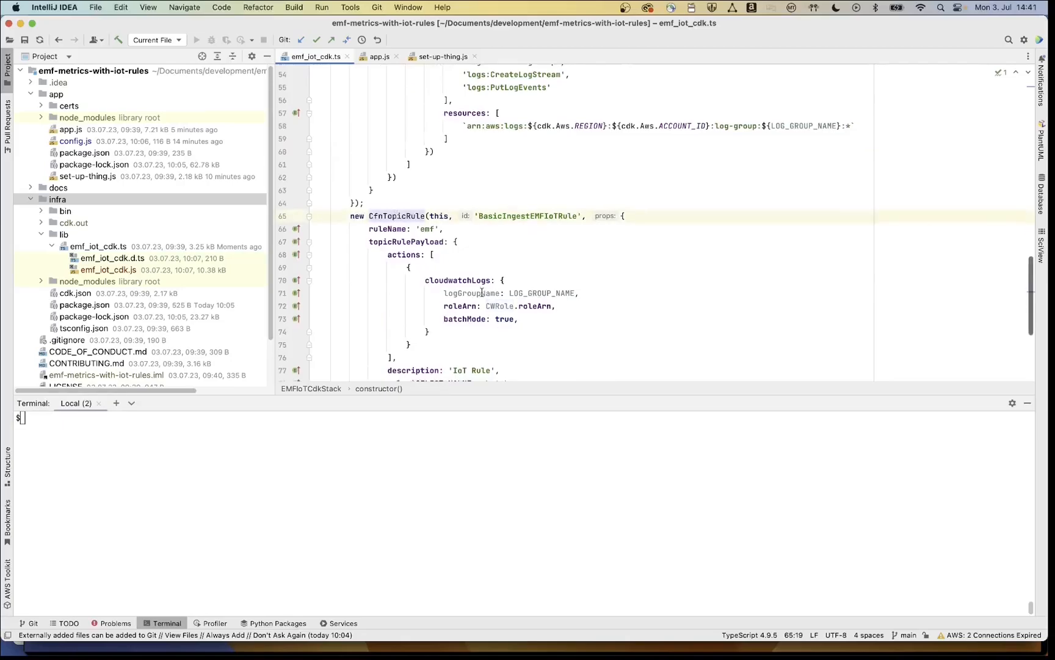
{"action": "scroll", "scroll_direction": "down", "scroll_amount": 3}
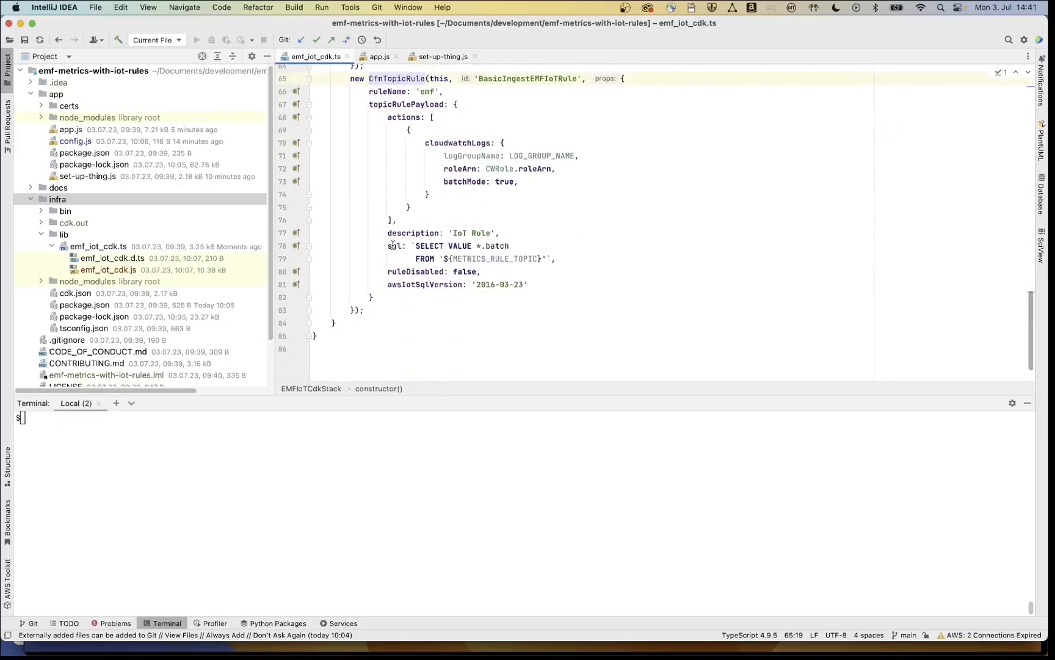
{"action": "double_click", "coordinate": [428, 245]}
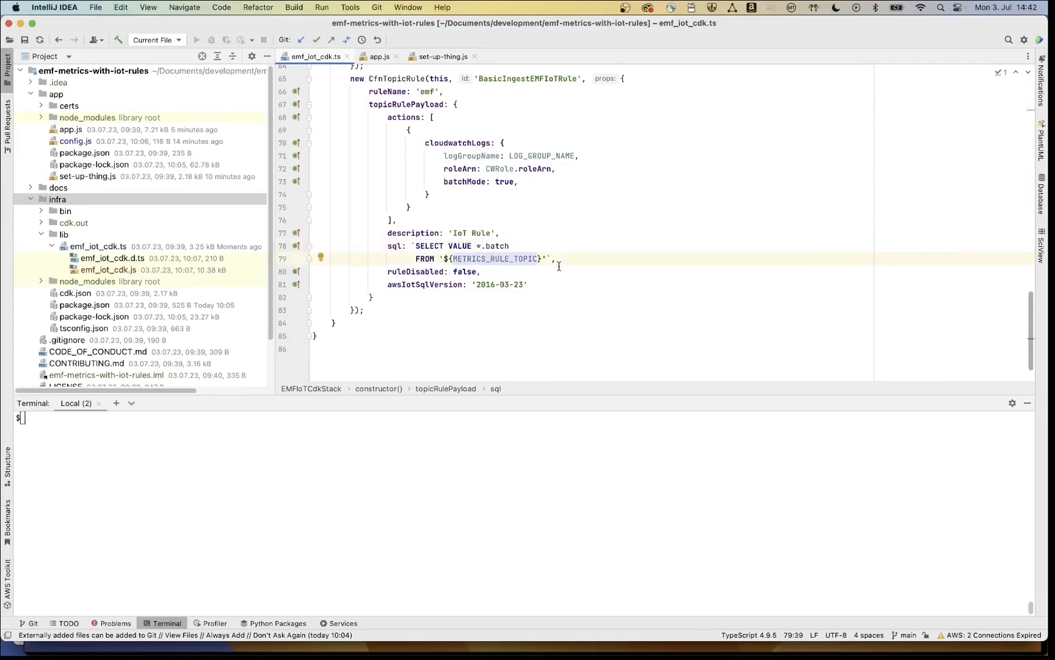
{"action": "mouse_move", "coordinate": [552, 246]}
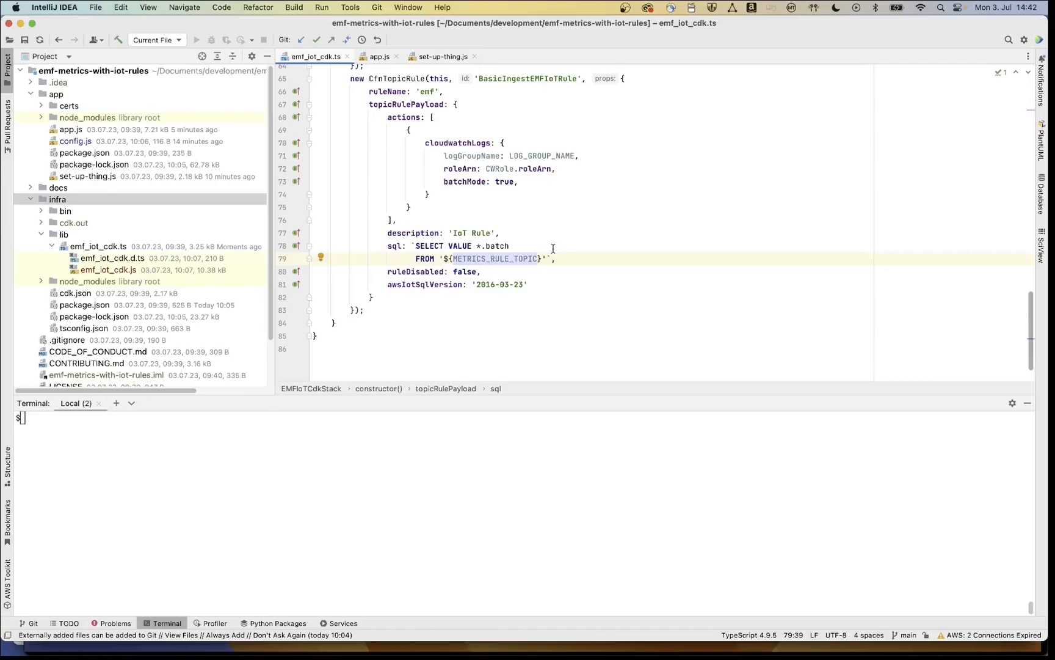
{"action": "left_click", "coordinate": [379, 56]}
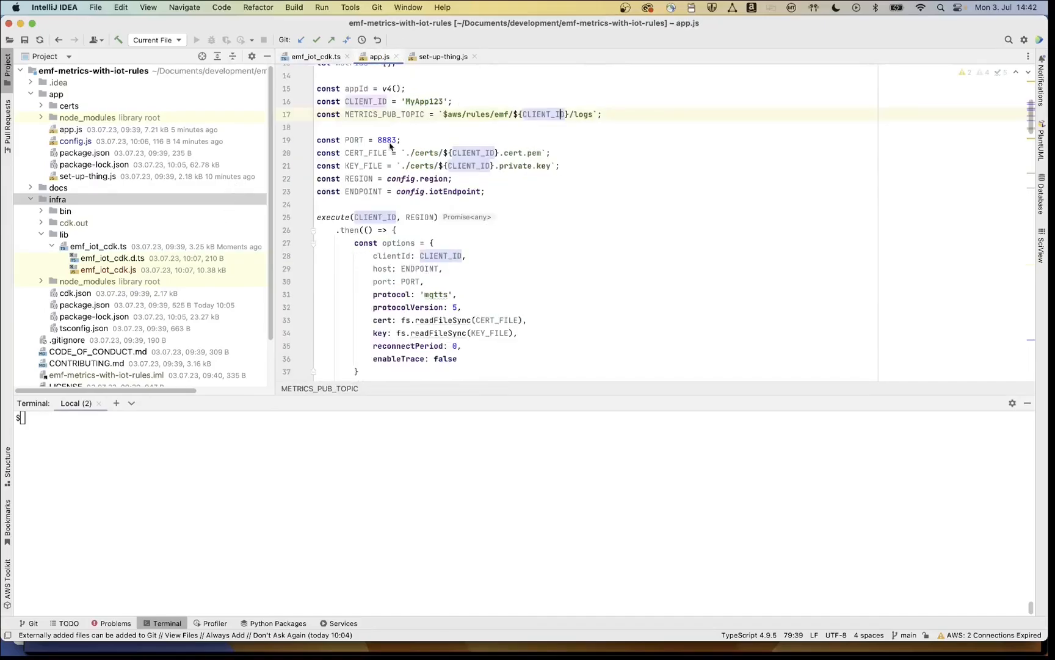
{"action": "scroll", "scroll_direction": "down", "scroll_amount": 3}
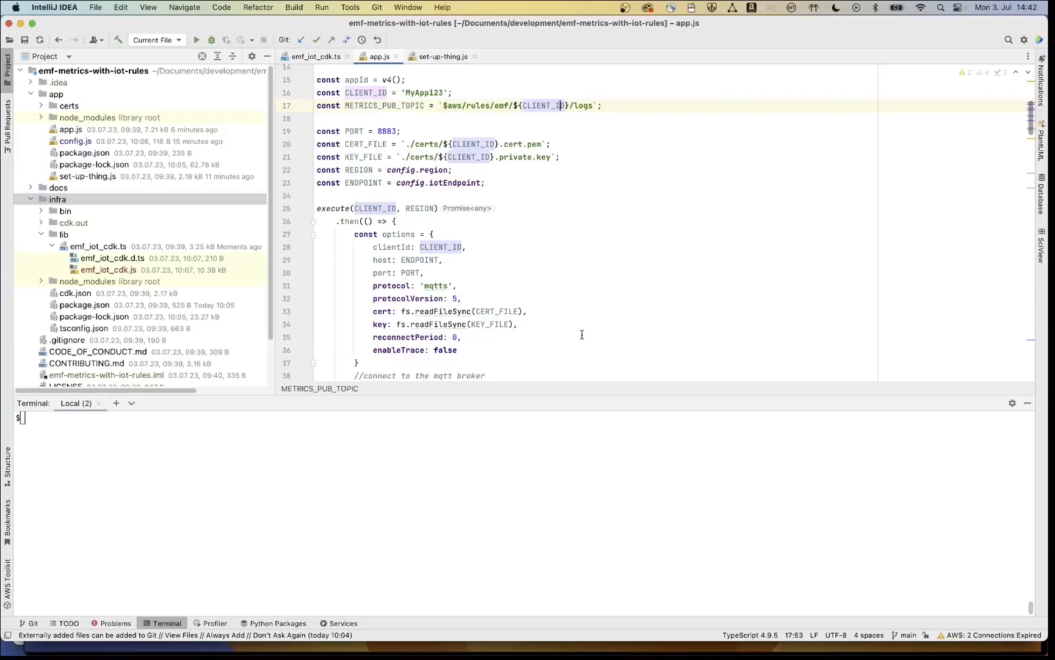
{"action": "scroll", "scroll_direction": "down", "scroll_amount": 3}
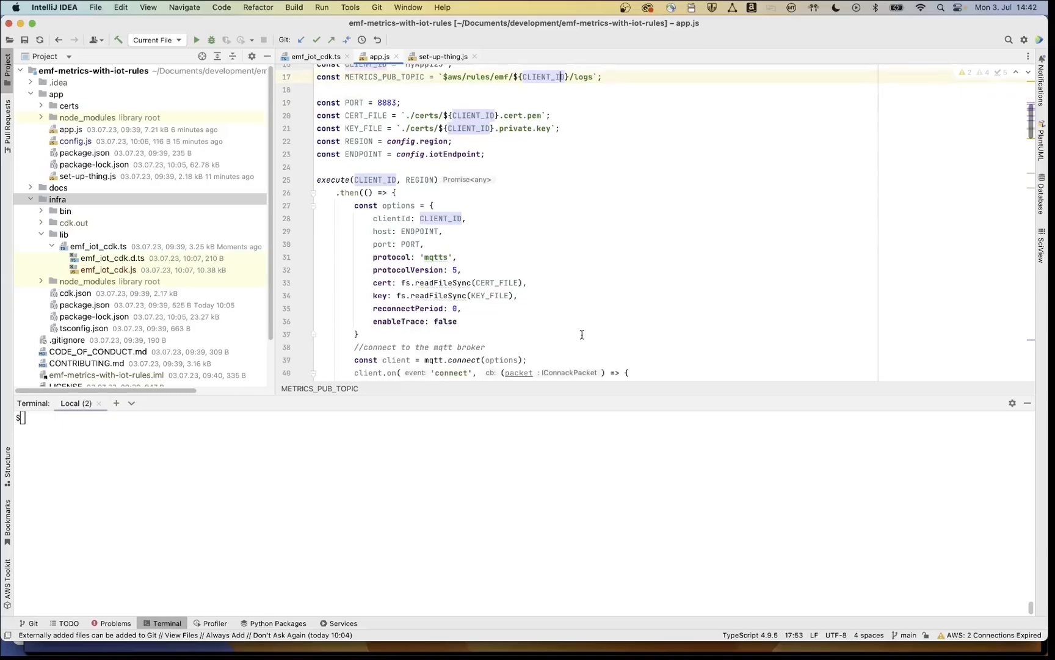
{"action": "scroll", "scroll_direction": "down", "scroll_amount": 3}
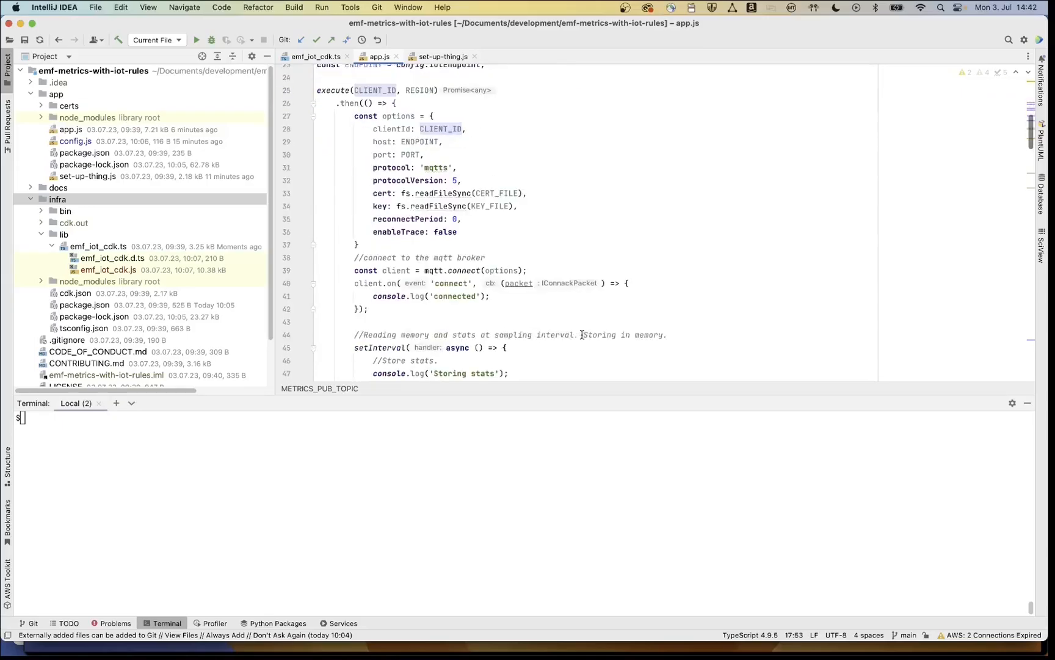
{"action": "scroll", "scroll_direction": "down", "scroll_amount": 3}
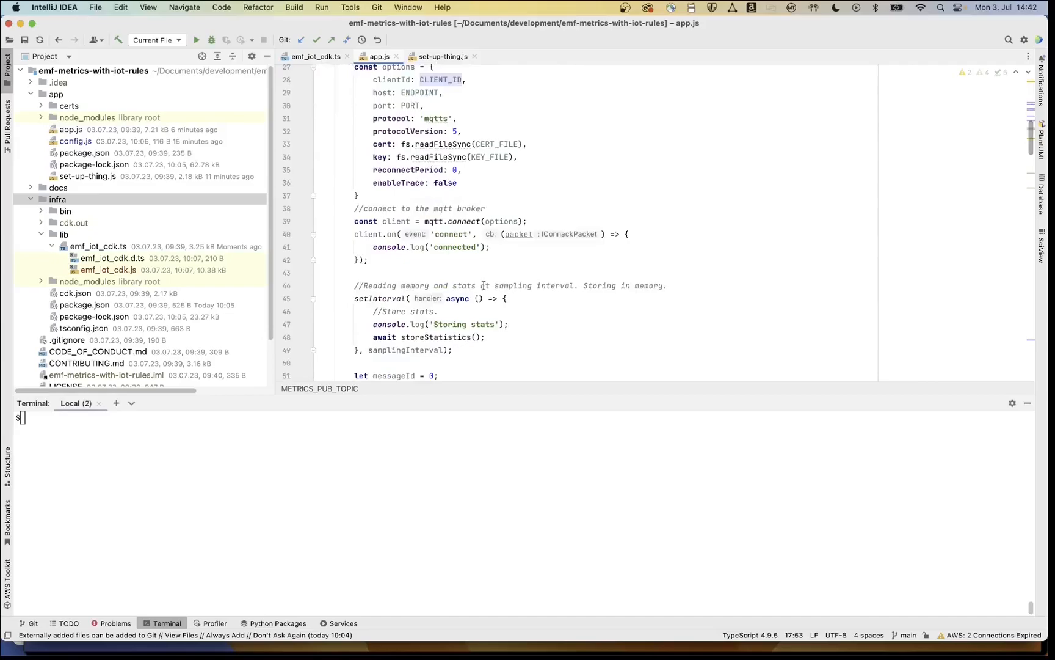
{"action": "scroll", "scroll_direction": "down", "scroll_amount": 3}
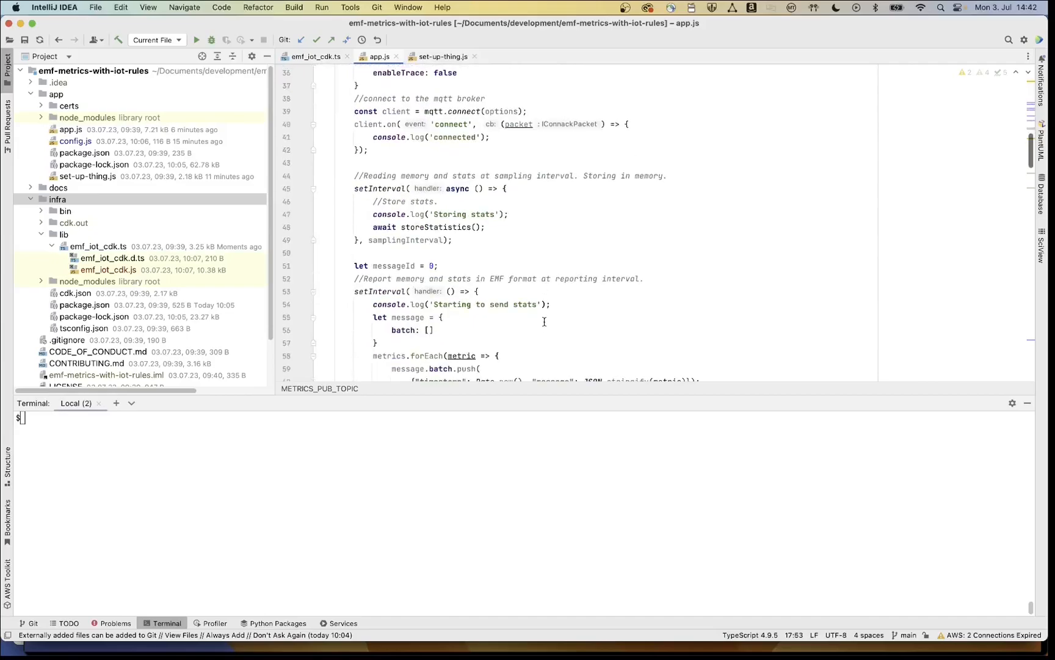
{"action": "left_click", "coordinate": [417, 226]}
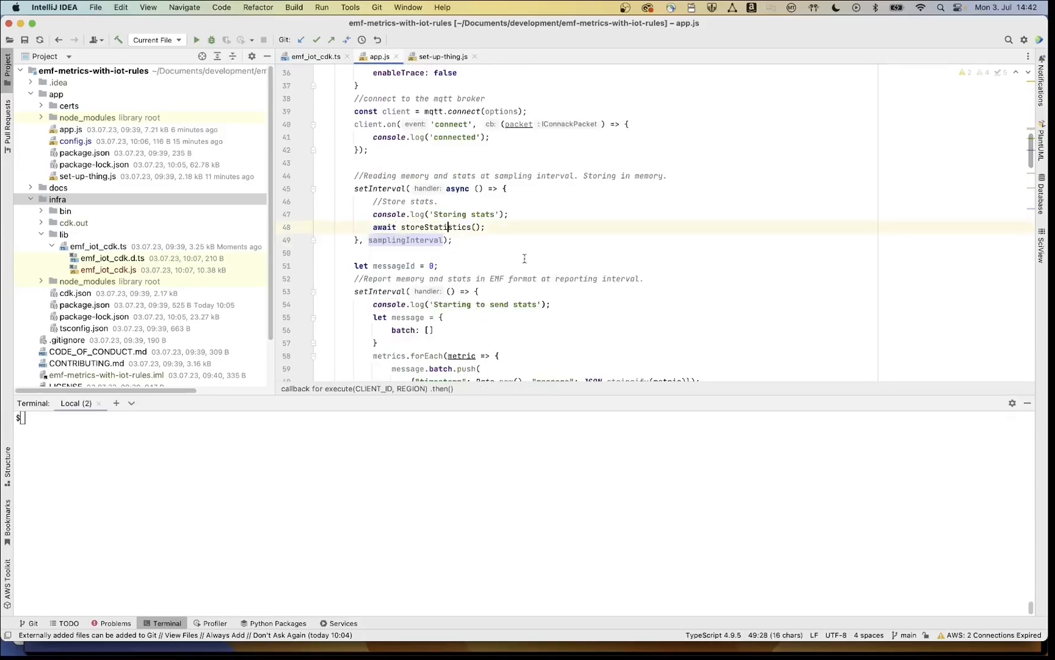
{"action": "scroll", "scroll_direction": "down", "scroll_amount": 3}
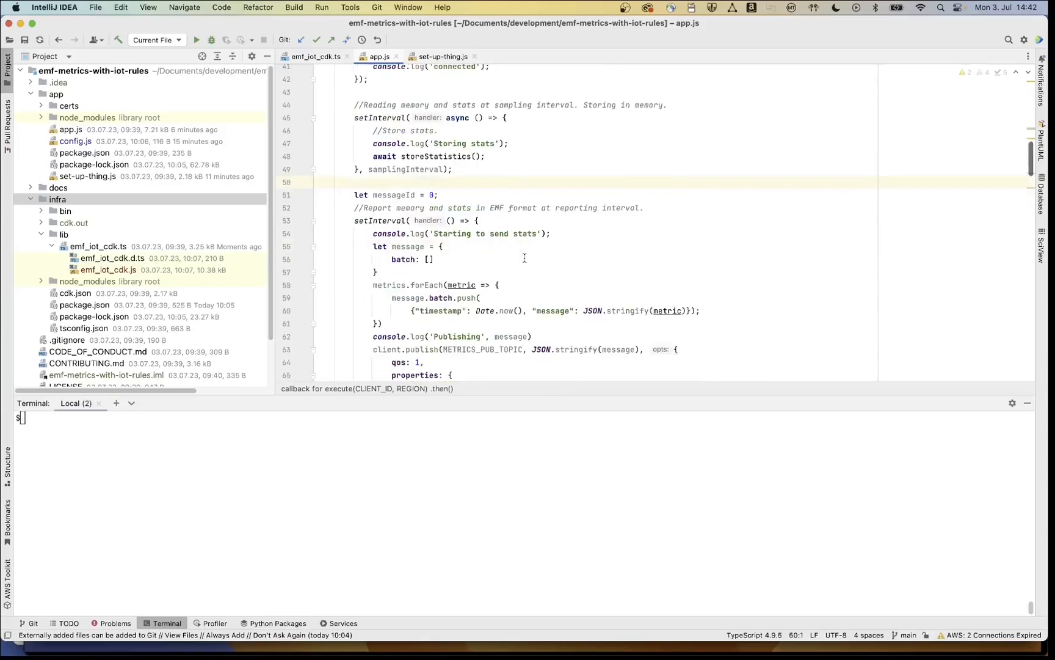
{"action": "scroll", "scroll_direction": "down", "scroll_amount": 3}
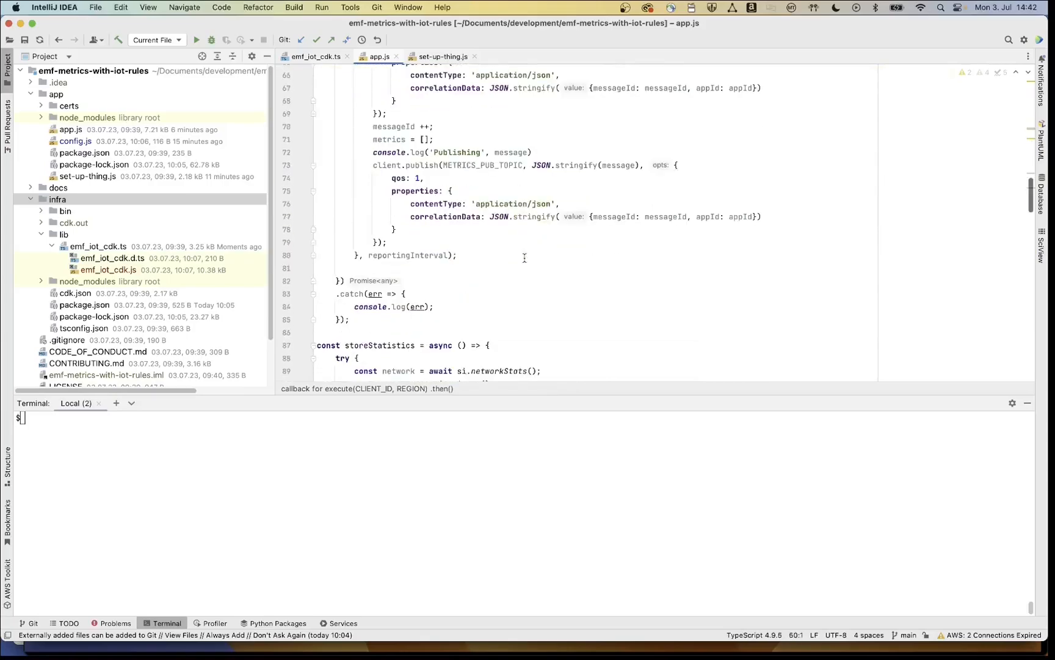
{"action": "double_click", "coordinate": [408, 255]}
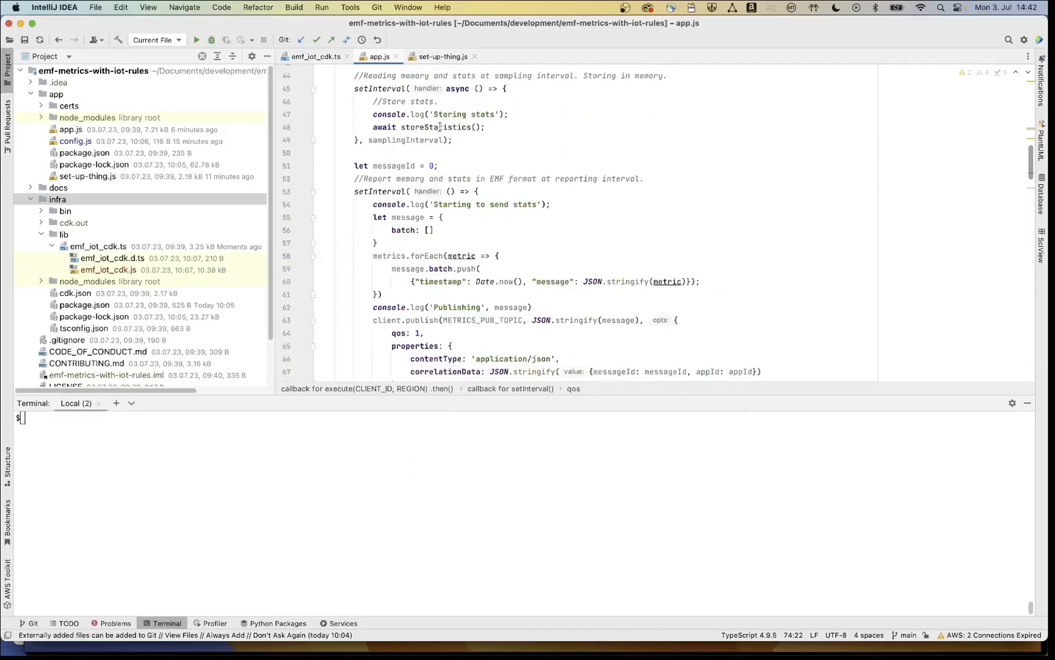
{"action": "left_click", "coordinate": [431, 127]}
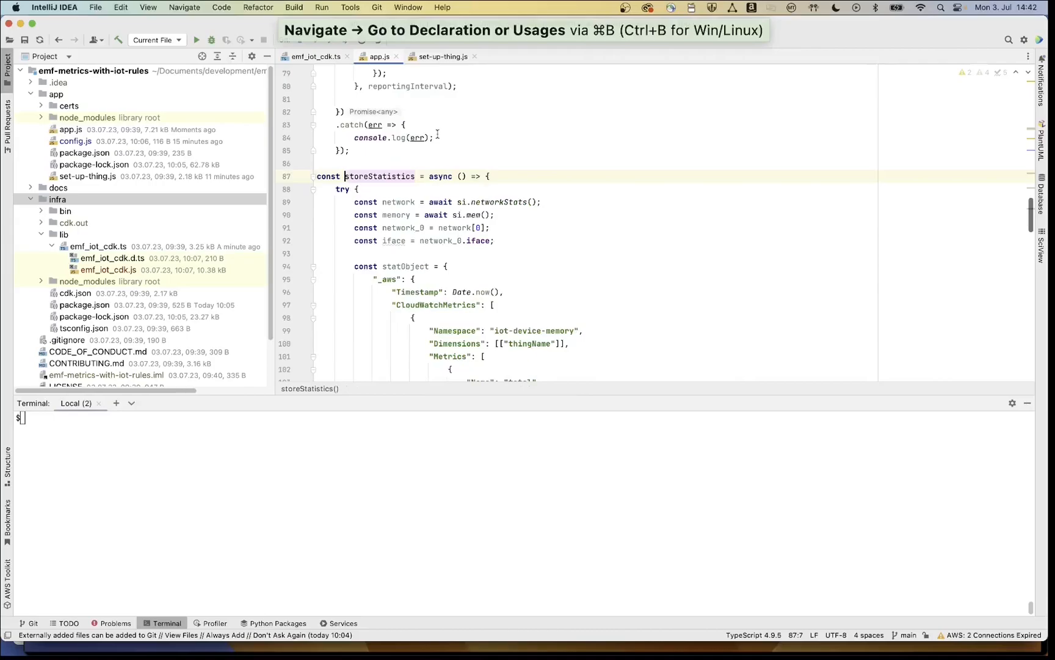
{"action": "scroll", "scroll_direction": "down", "scroll_amount": 3}
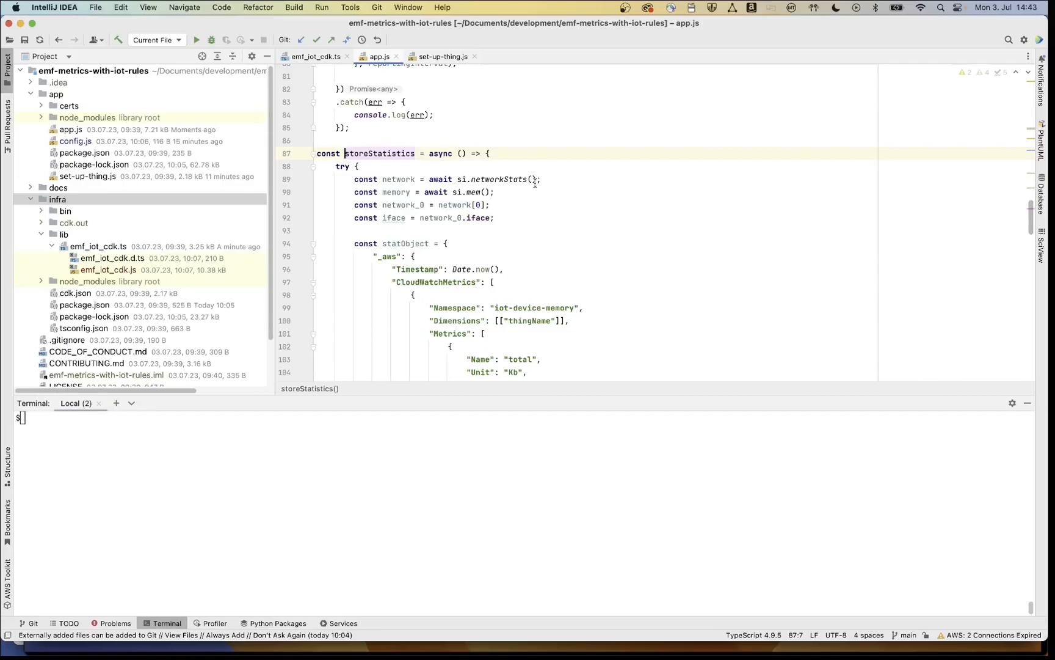
{"action": "scroll", "scroll_direction": "down", "scroll_amount": 3}
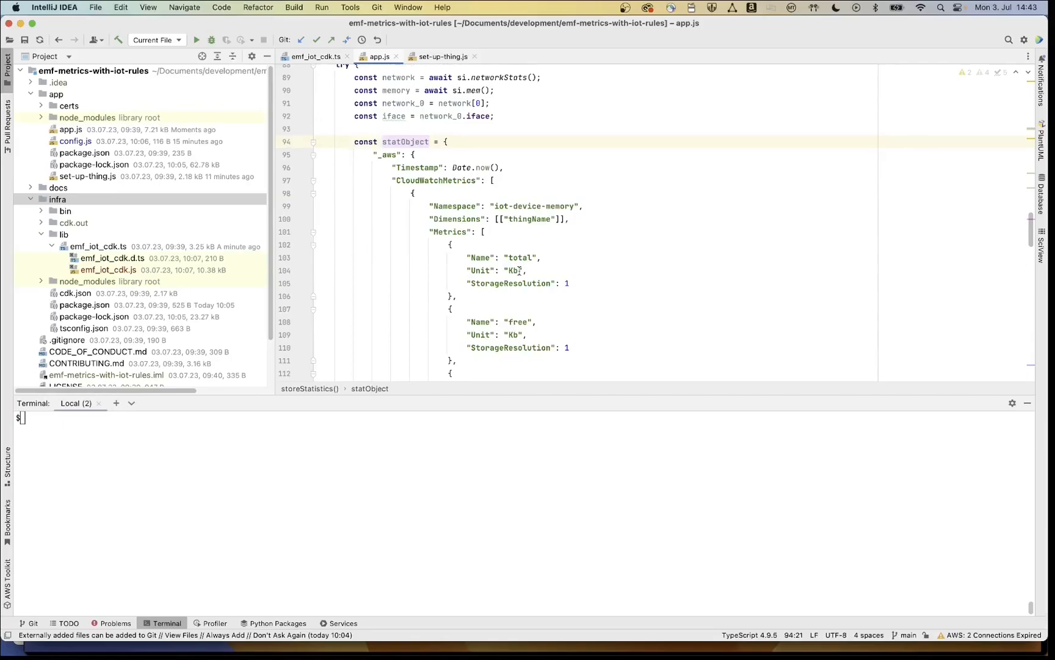
{"action": "scroll", "scroll_direction": "down", "scroll_amount": 3}
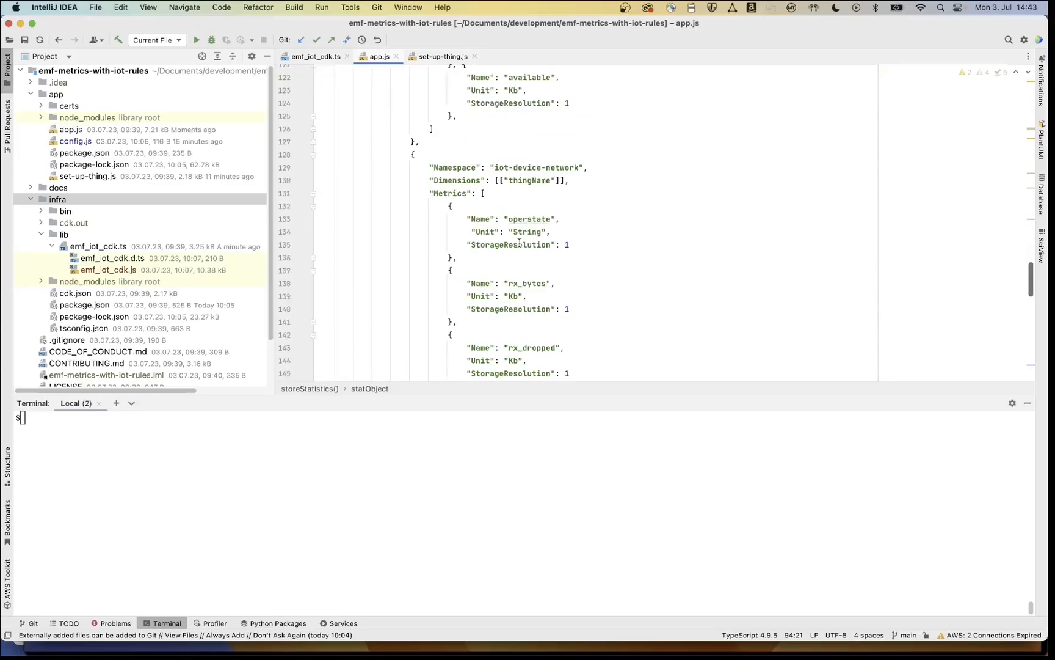
{"action": "scroll", "scroll_direction": "down", "scroll_amount": 3}
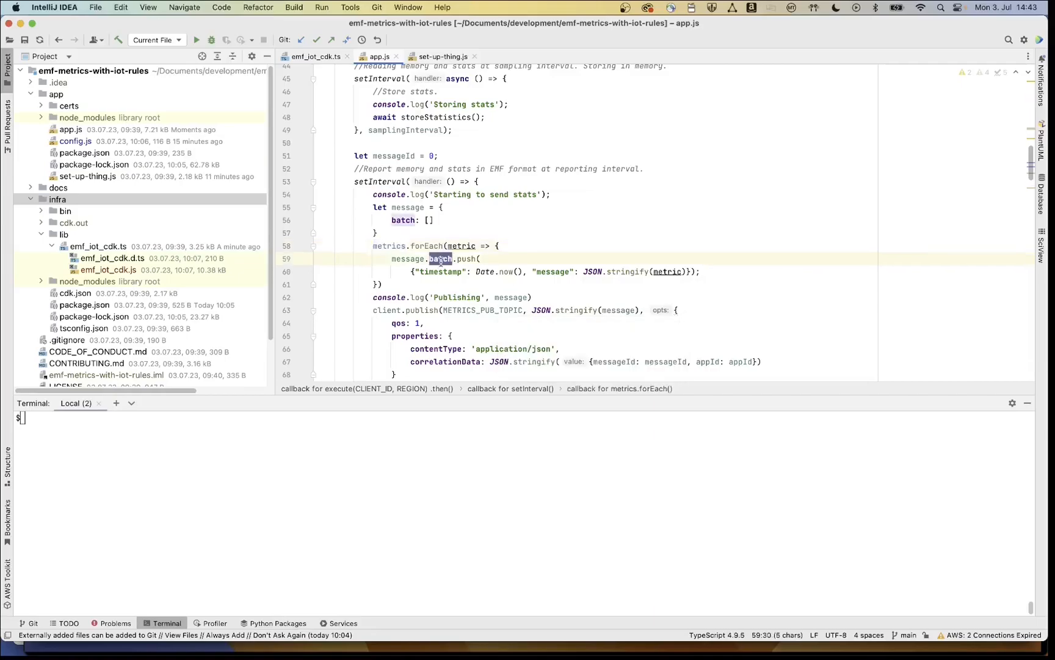
{"action": "left_click", "coordinate": [444, 271]}
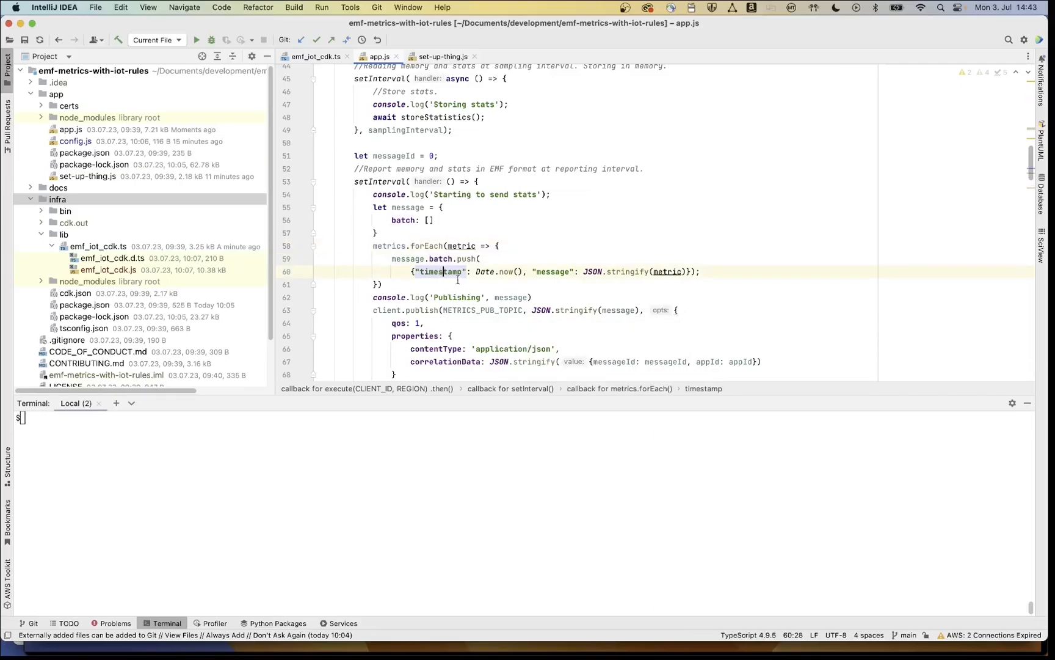
{"action": "double_click", "coordinate": [552, 271]}
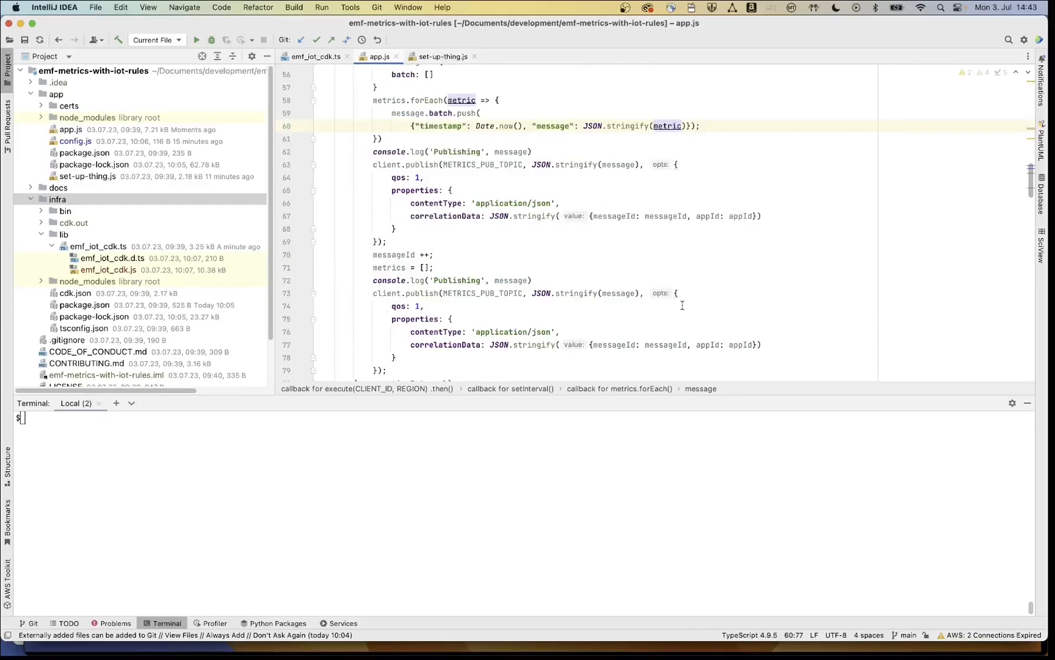
{"action": "scroll", "scroll_direction": "down", "scroll_amount": 3}
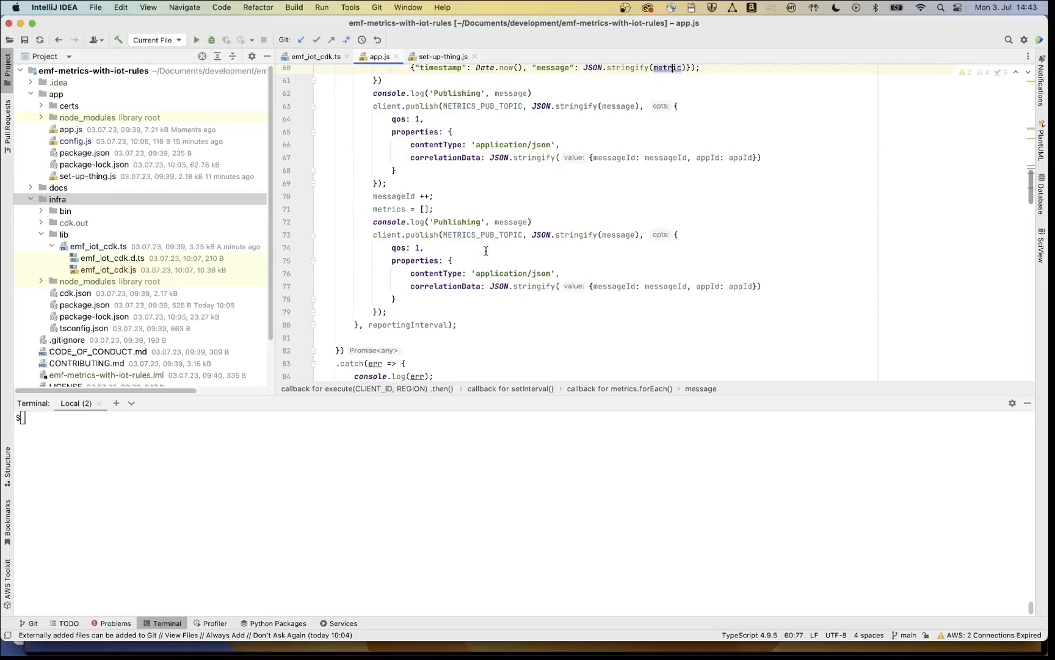
{"action": "scroll", "scroll_direction": "down", "scroll_amount": 3}
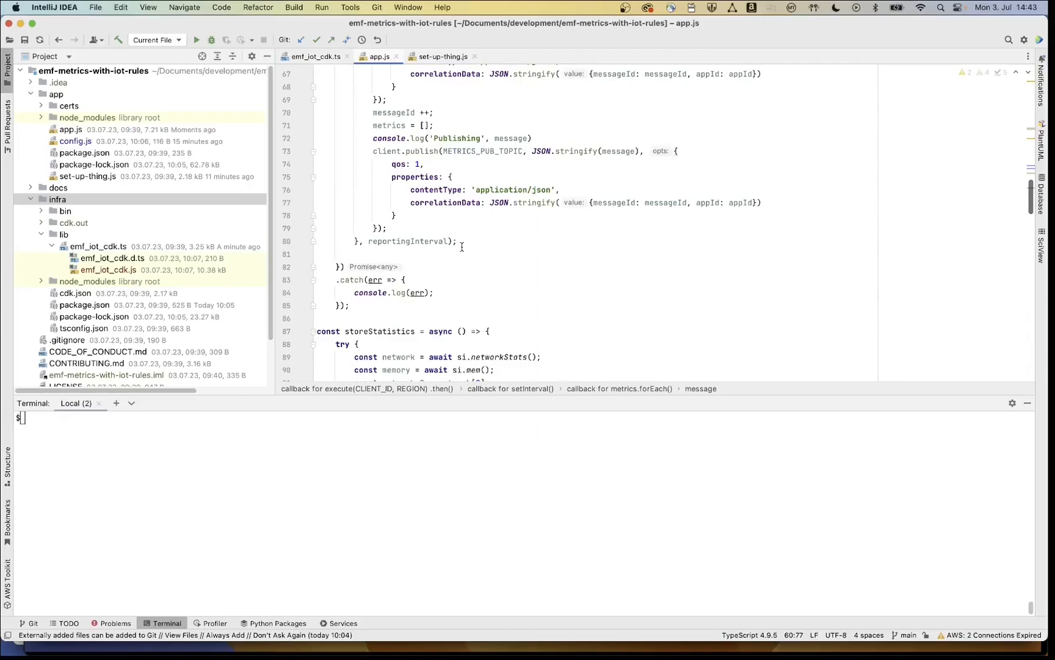
{"action": "type", "text": "node"}
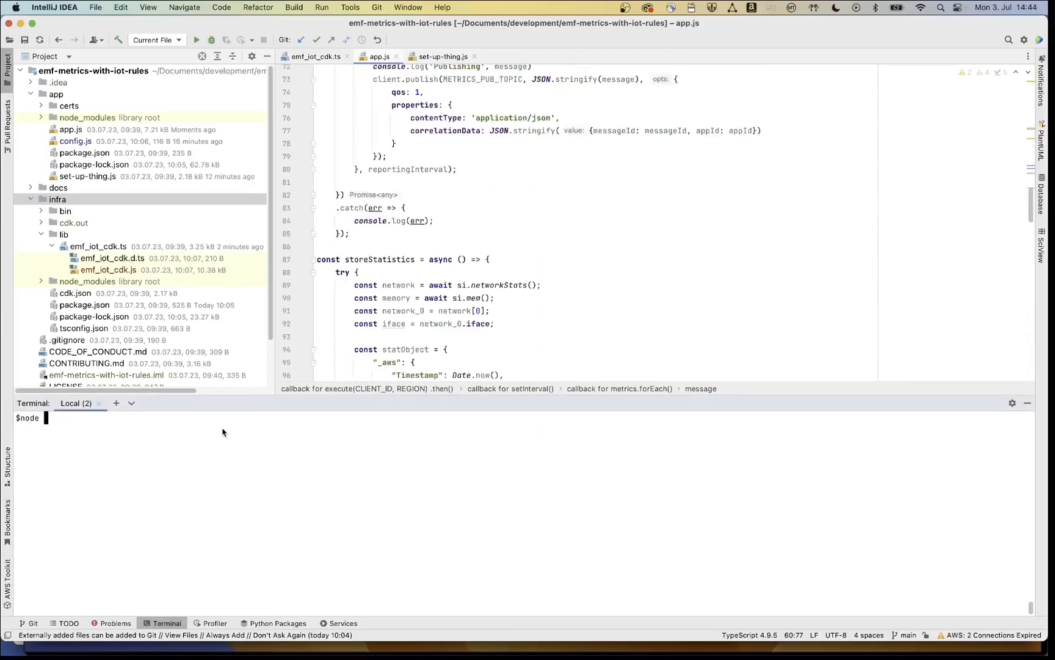
Run node app.js in the terminal so the device app logs EMF metric batches
{"action": "type", "text": "app.js"}
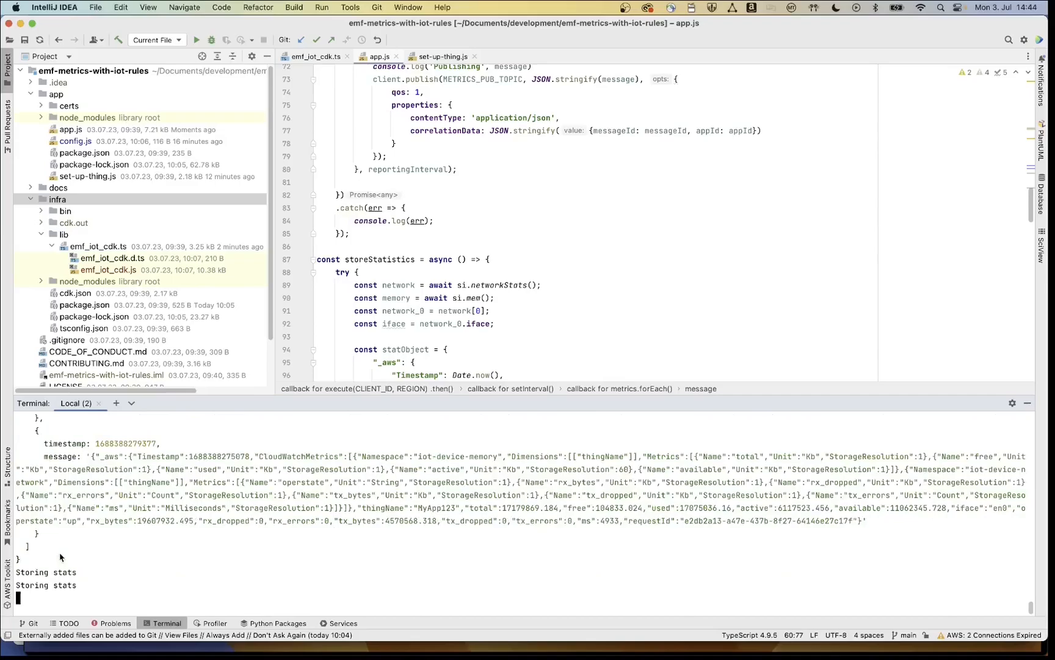
{"action": "mouse_move", "coordinate": [176, 520]}
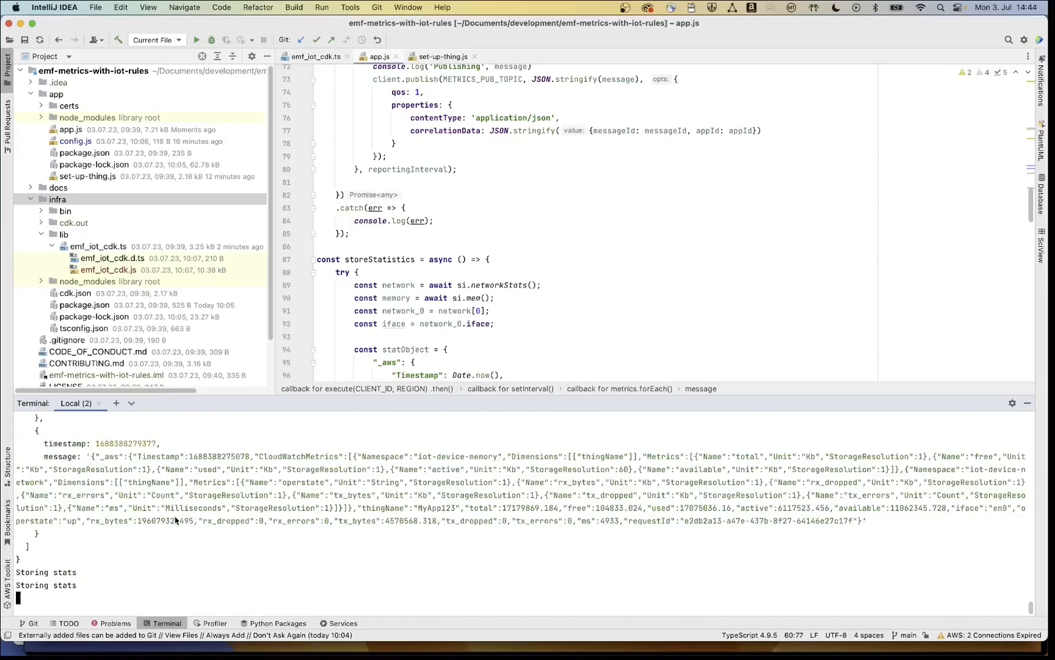
{"action": "mouse_move", "coordinate": [180, 532]}
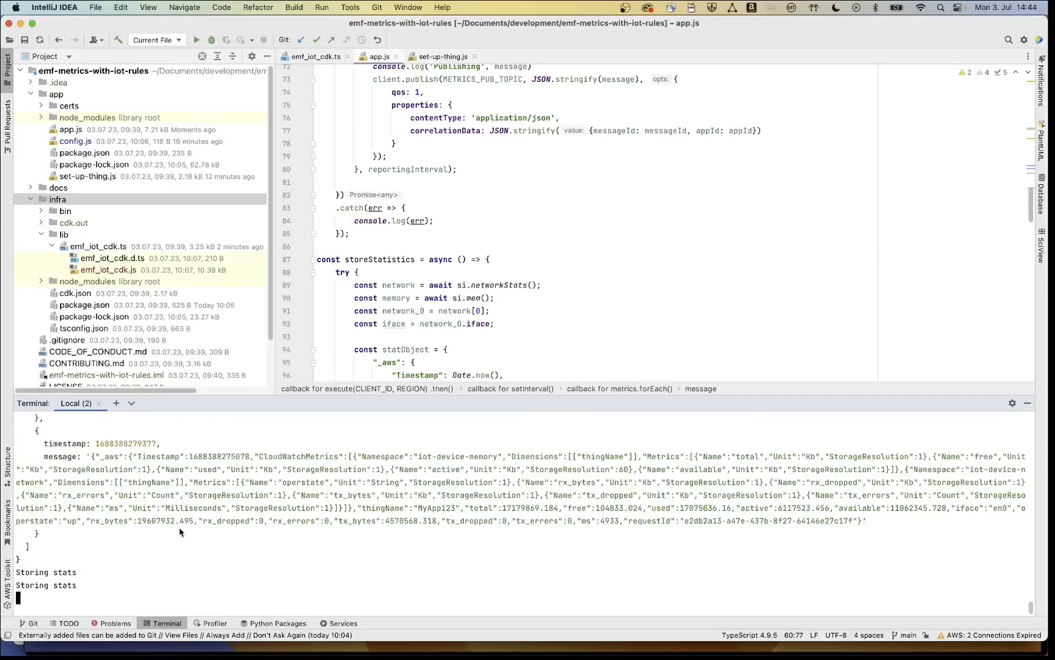
{"action": "scroll", "scroll_direction": "down", "scroll_amount": 3}
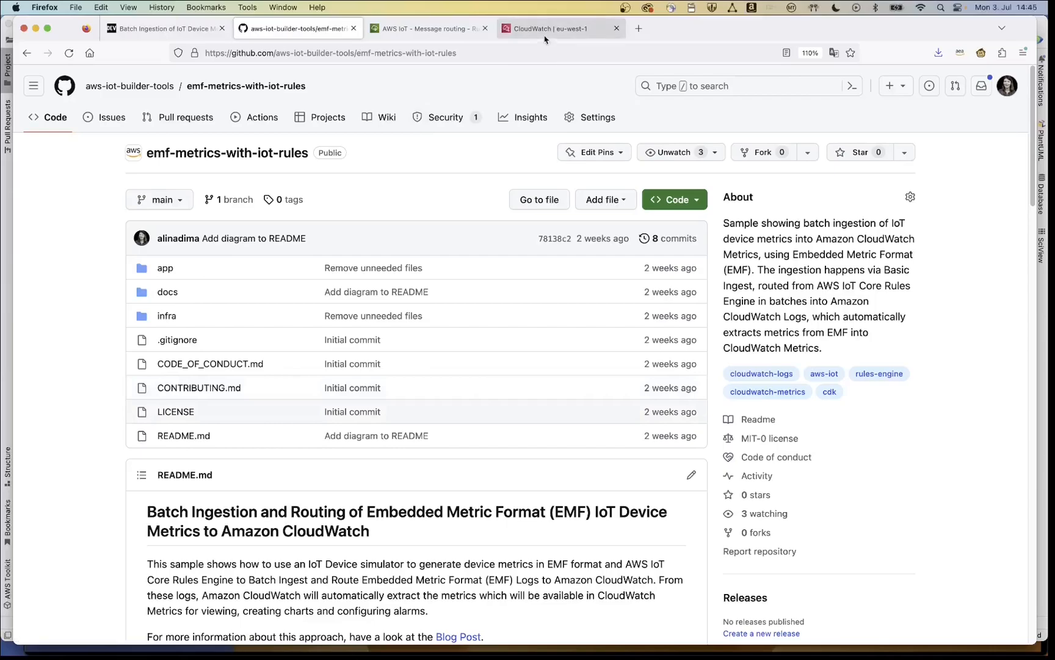
Open the emf rule in AWS IoT Message routing and highlight VALUE and batch in its SQL
{"action": "left_click", "coordinate": [427, 28]}
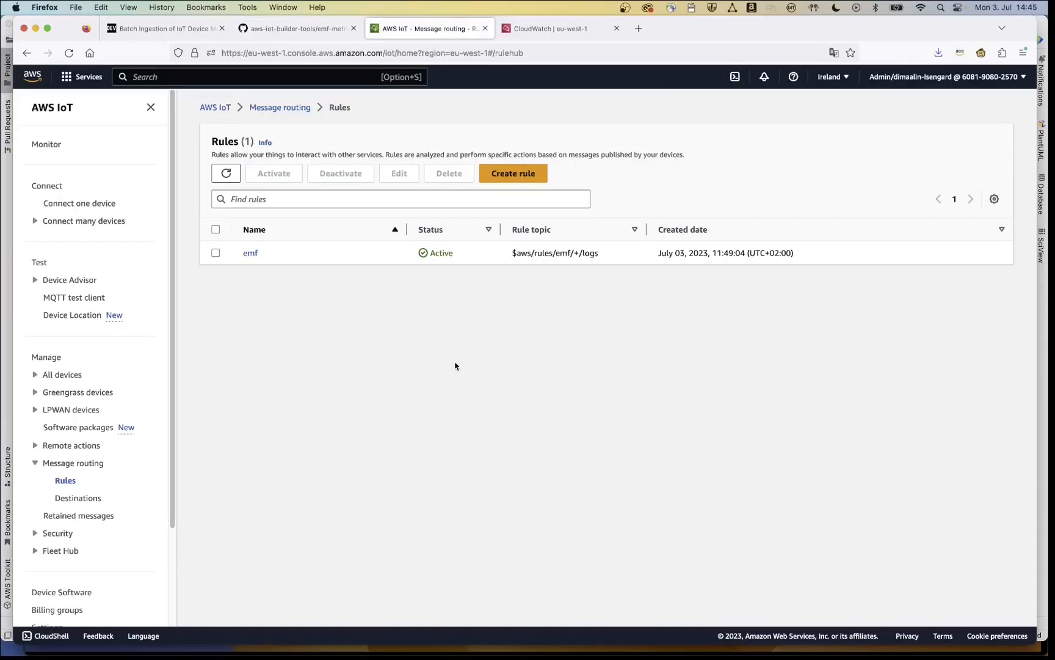
{"action": "mouse_move", "coordinate": [338, 301]}
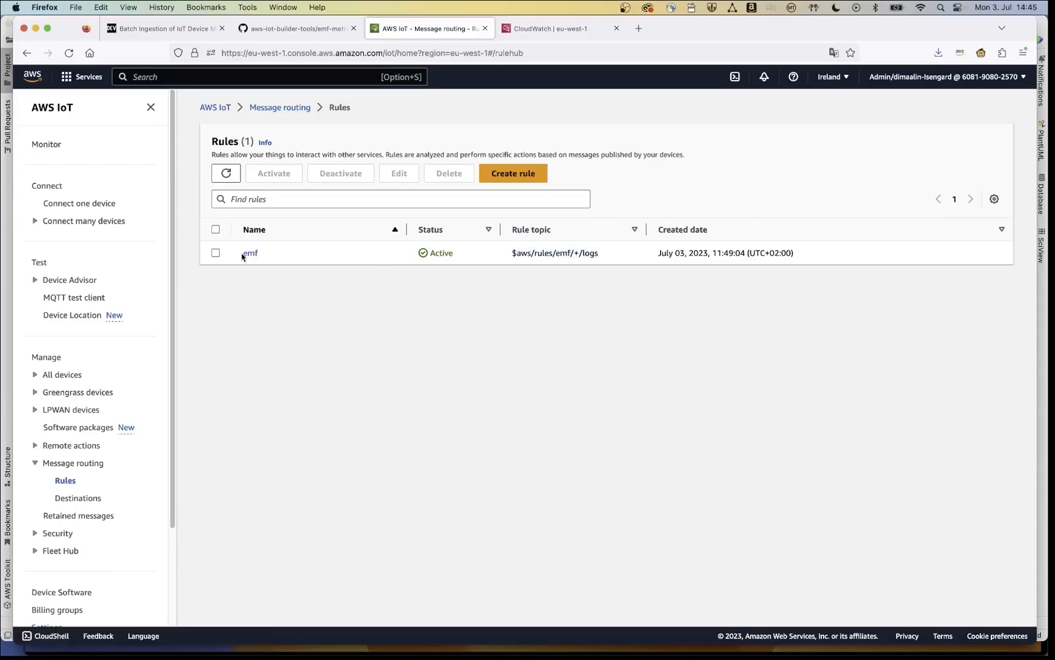
{"action": "left_click", "coordinate": [250, 252]}
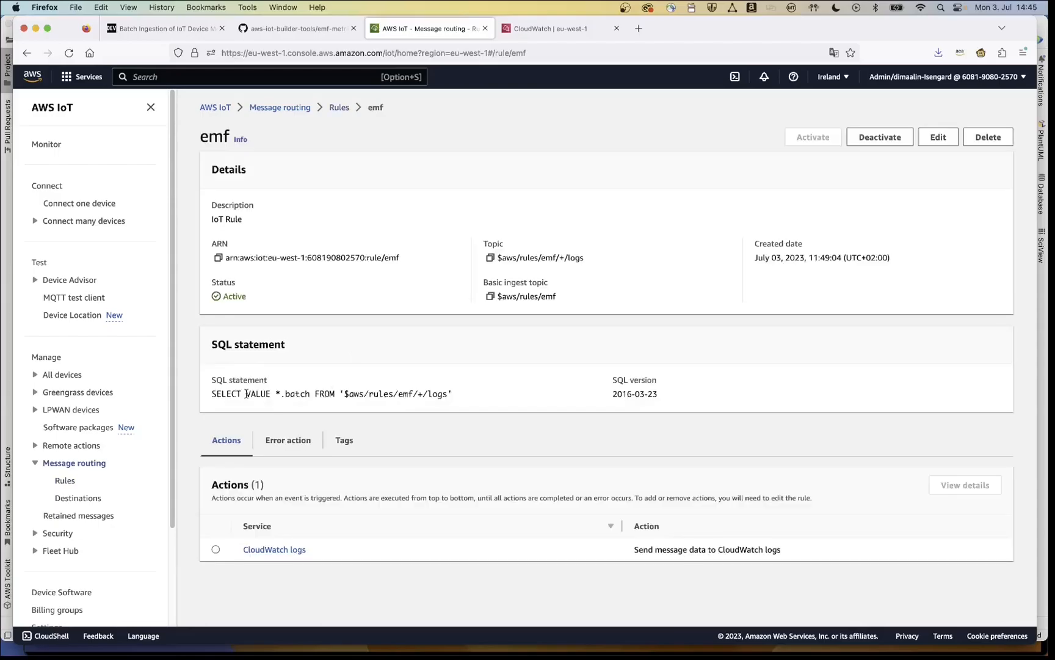
{"action": "double_click", "coordinate": [289, 394]}
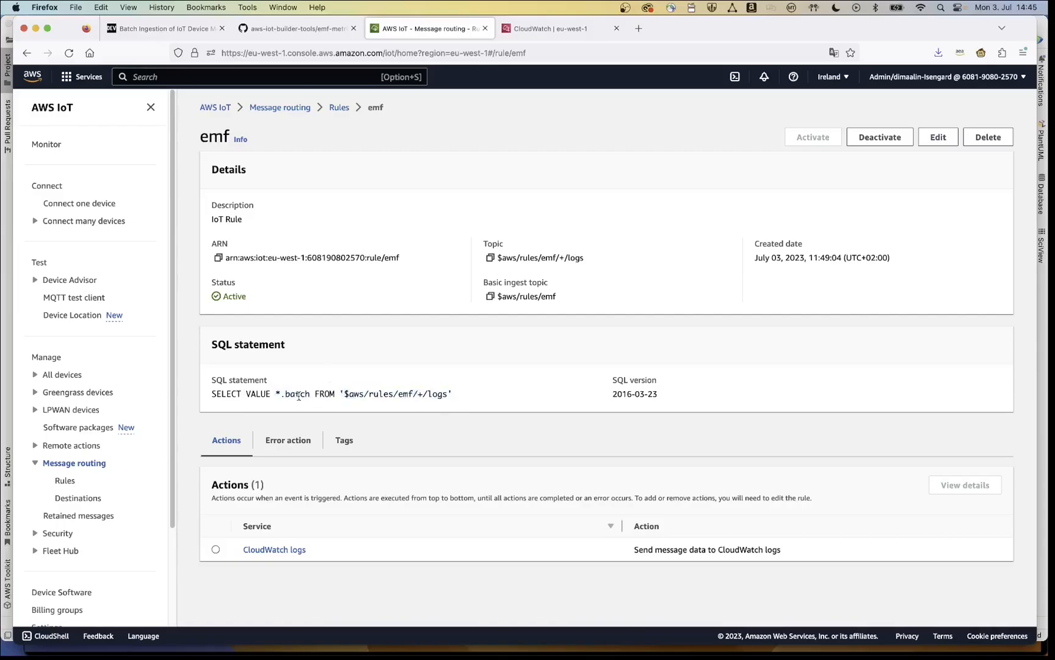
{"action": "double_click", "coordinate": [295, 394]}
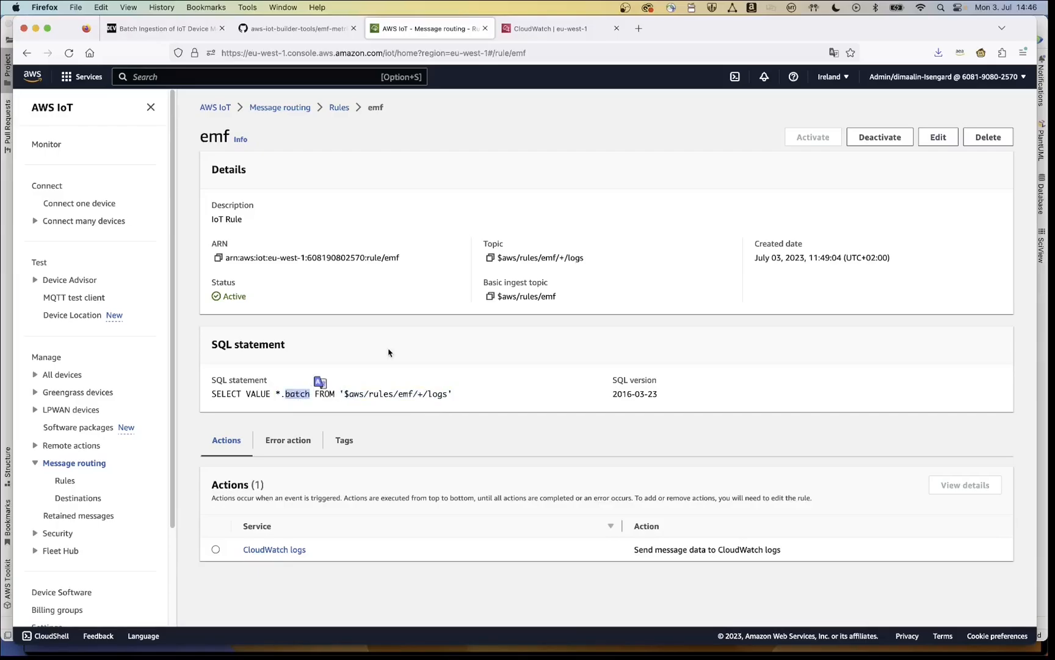
{"action": "mouse_move", "coordinate": [564, 104]}
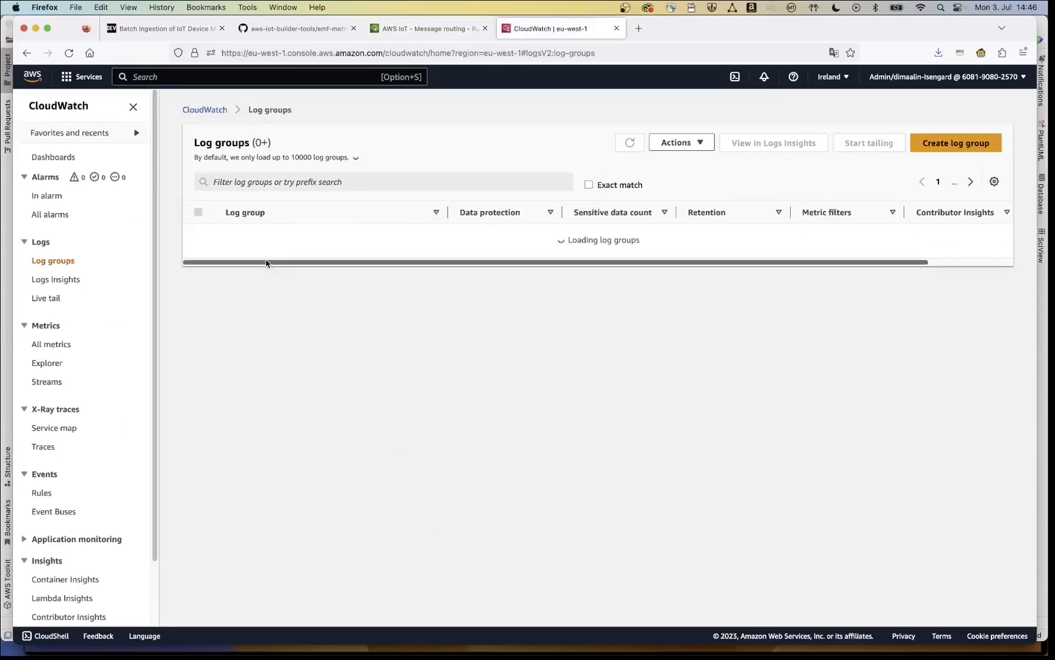
Open the MyApp123_EMF_Logs log group and its most recent log stream
{"action": "left_click", "coordinate": [628, 142]}
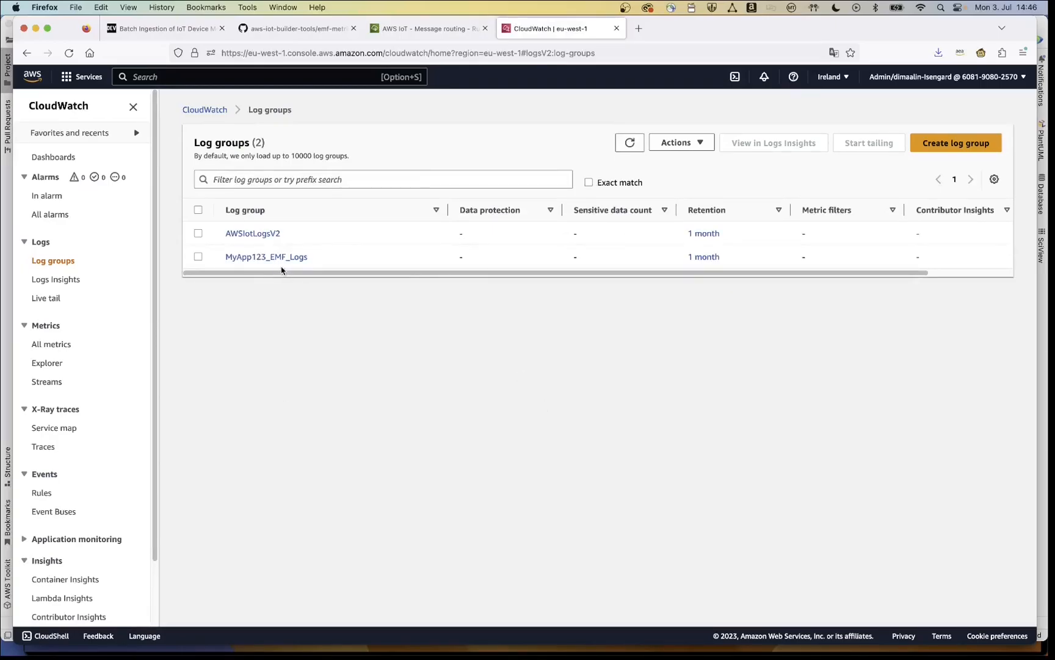
{"action": "left_click", "coordinate": [267, 257]}
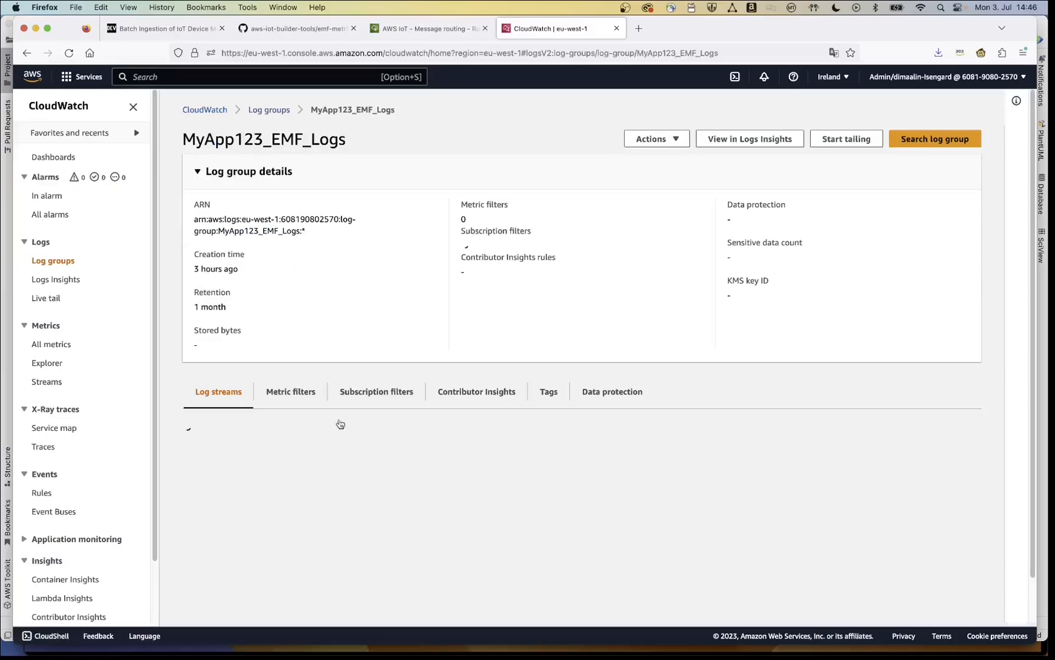
{"action": "scroll", "scroll_direction": "down", "scroll_amount": 3}
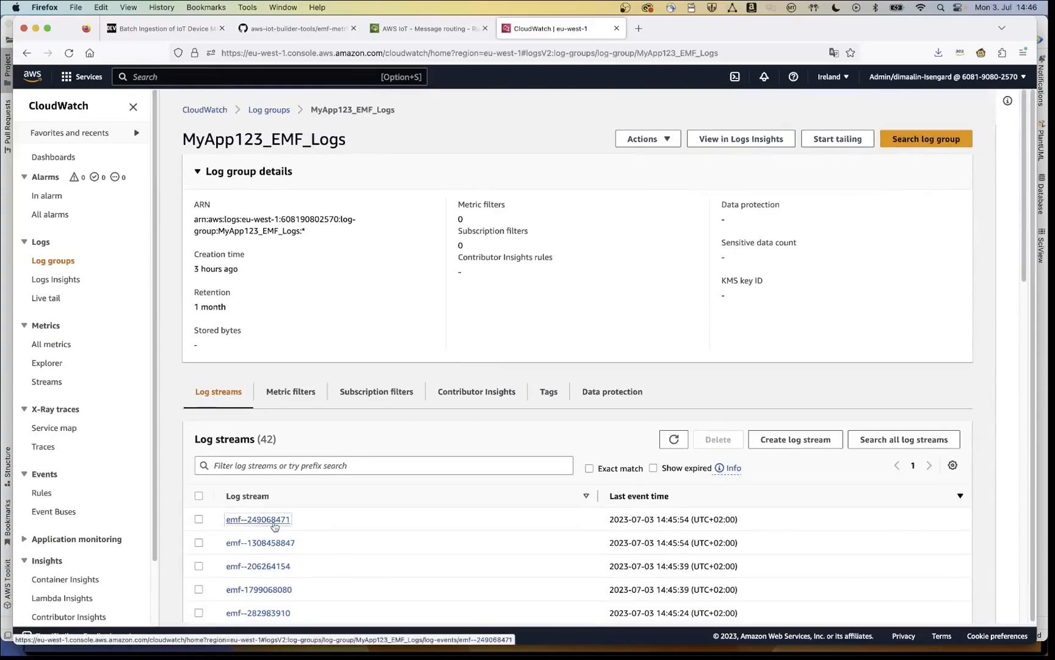
{"action": "left_click", "coordinate": [258, 520]}
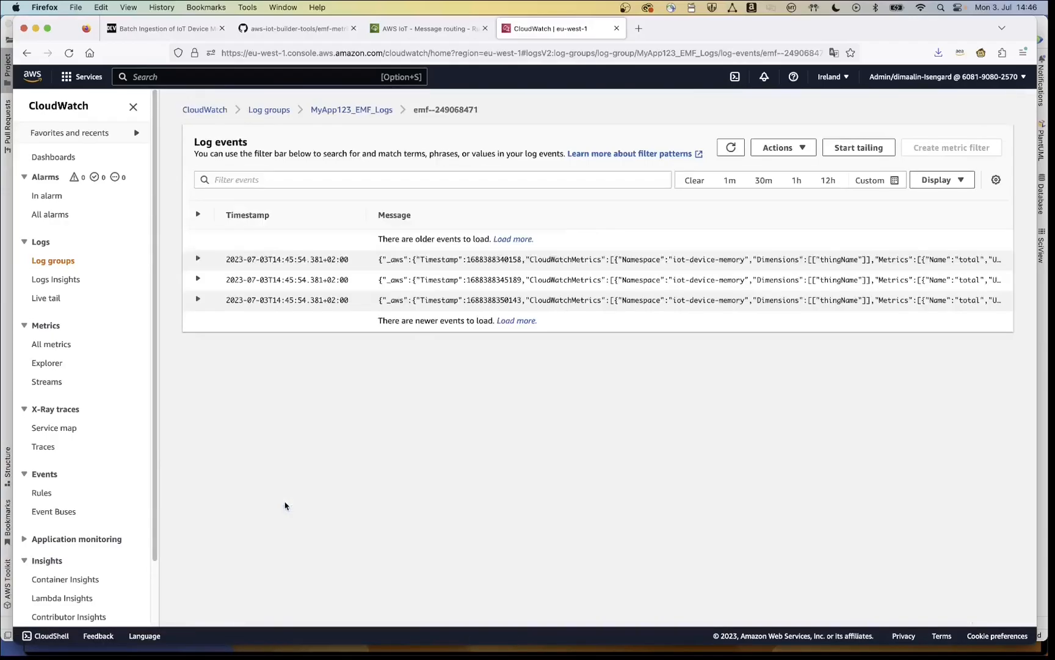
Expand the first log event to read its EMF JSON and timestamp, then go to All metrics
{"action": "left_click", "coordinate": [513, 239]}
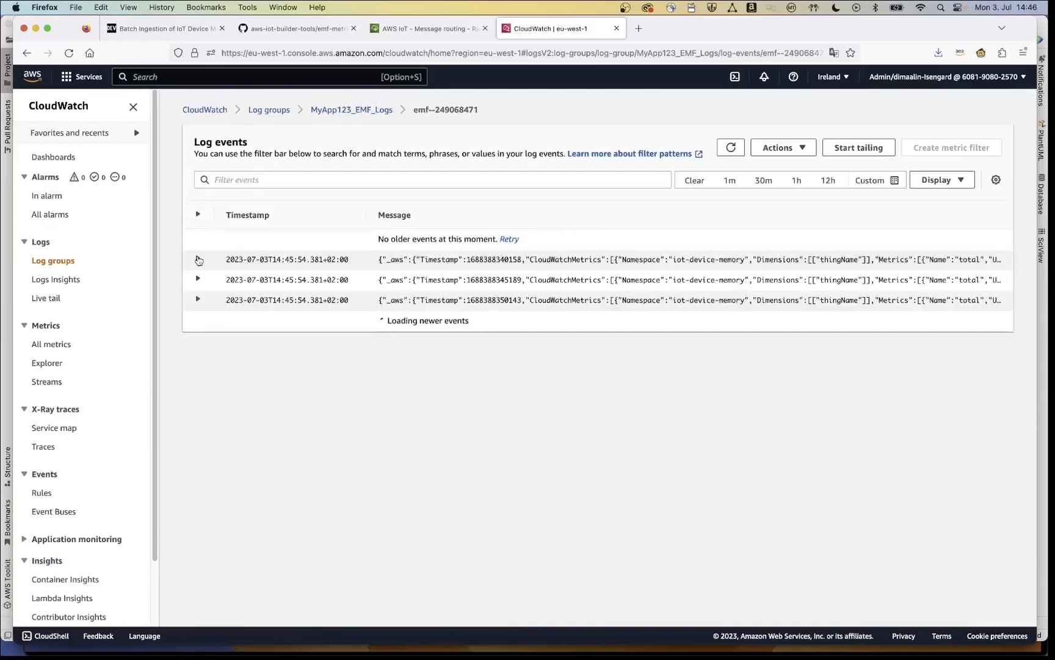
{"action": "left_click", "coordinate": [199, 259]}
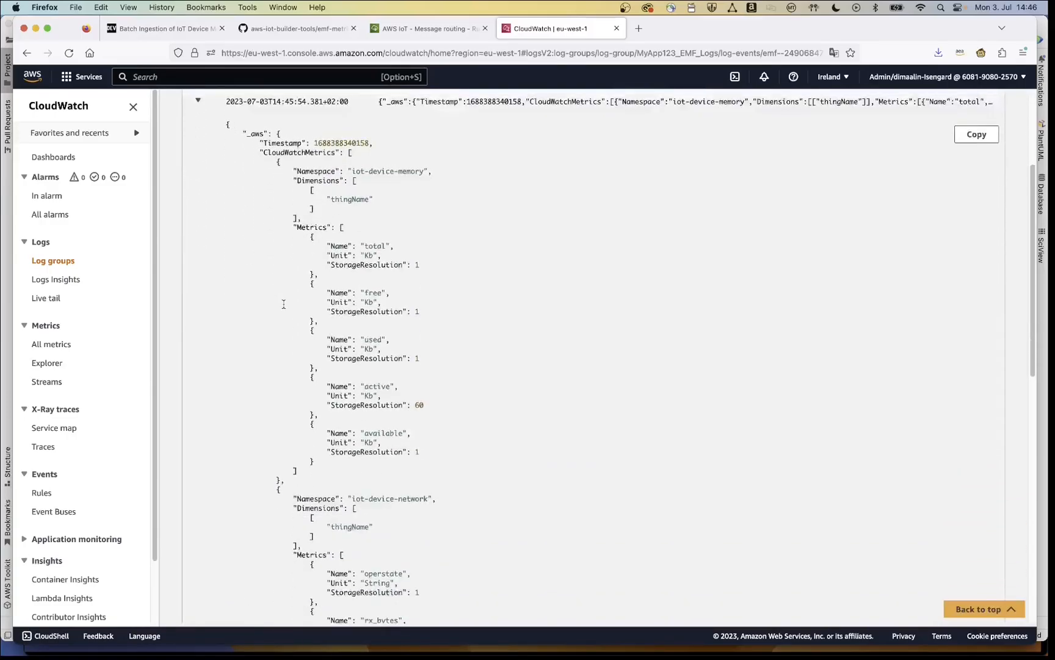
{"action": "scroll", "scroll_direction": "down", "scroll_amount": 3}
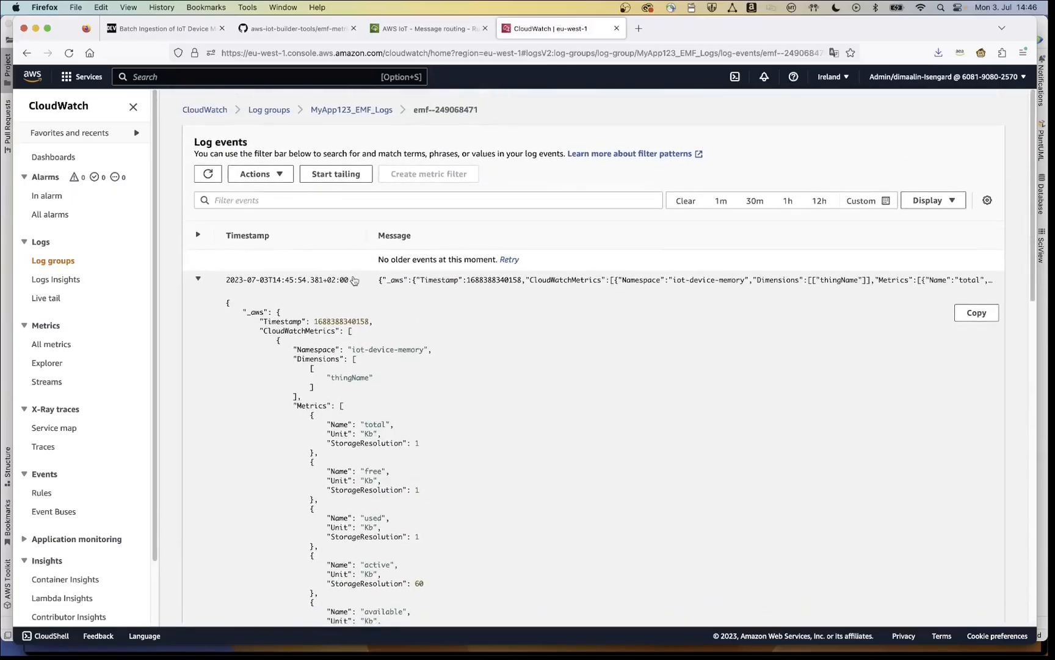
{"action": "double_click", "coordinate": [288, 280]}
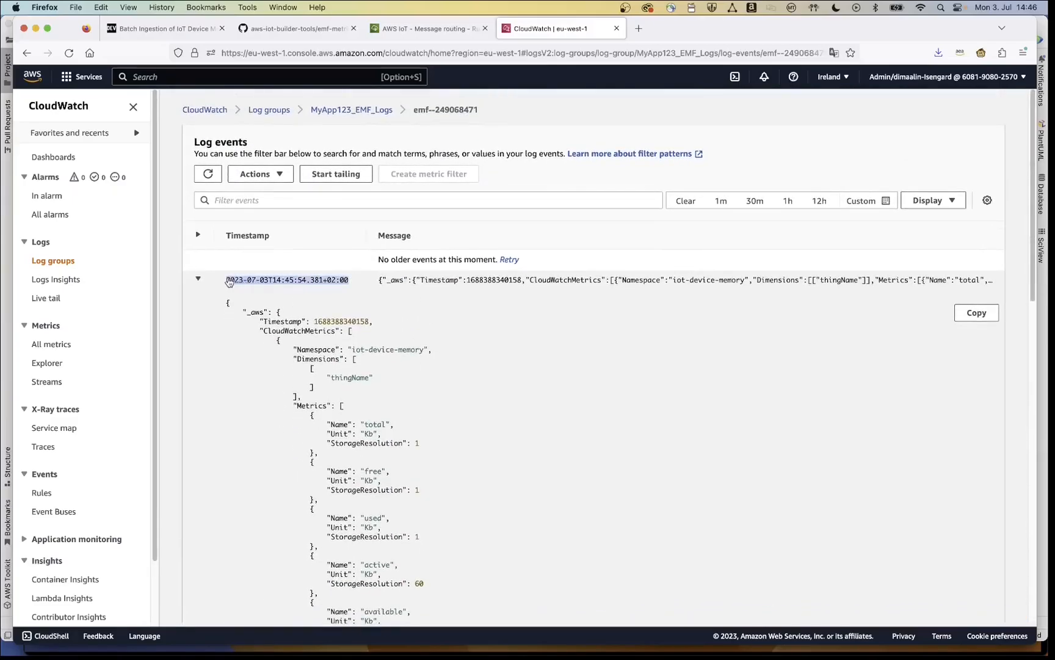
{"action": "scroll", "scroll_direction": "down", "scroll_amount": 3}
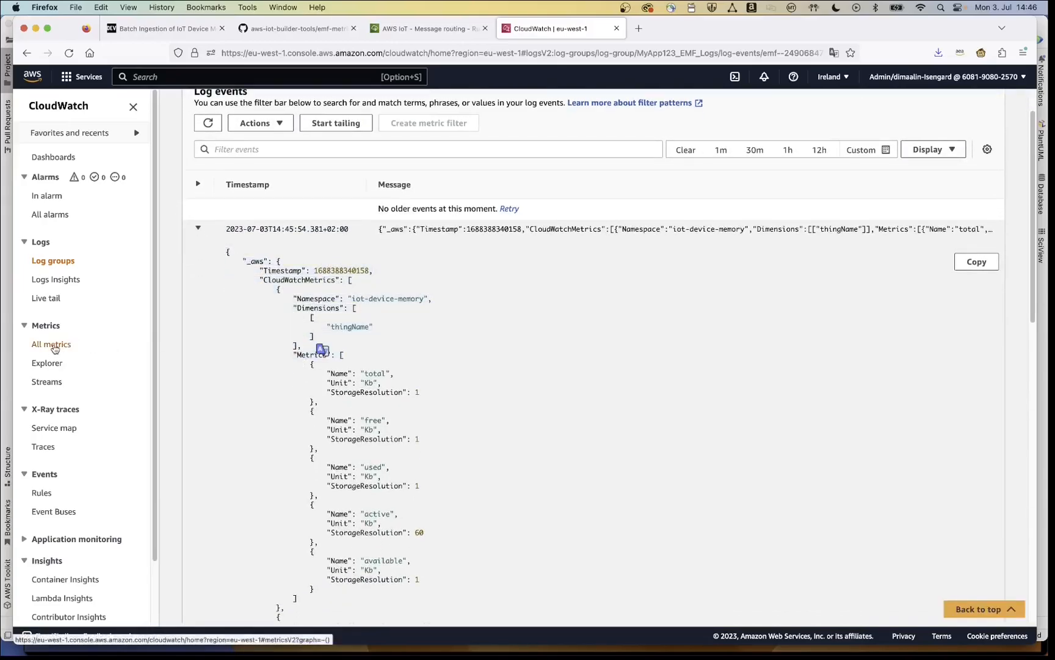
{"action": "left_click", "coordinate": [51, 344]}
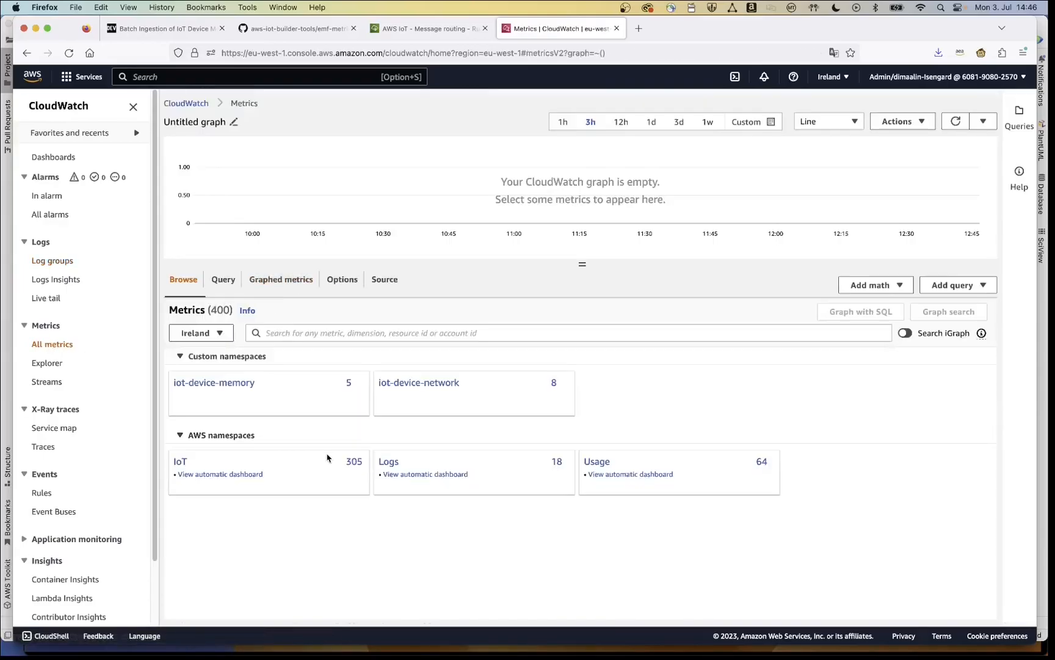
{"action": "mouse_move", "coordinate": [419, 382]}
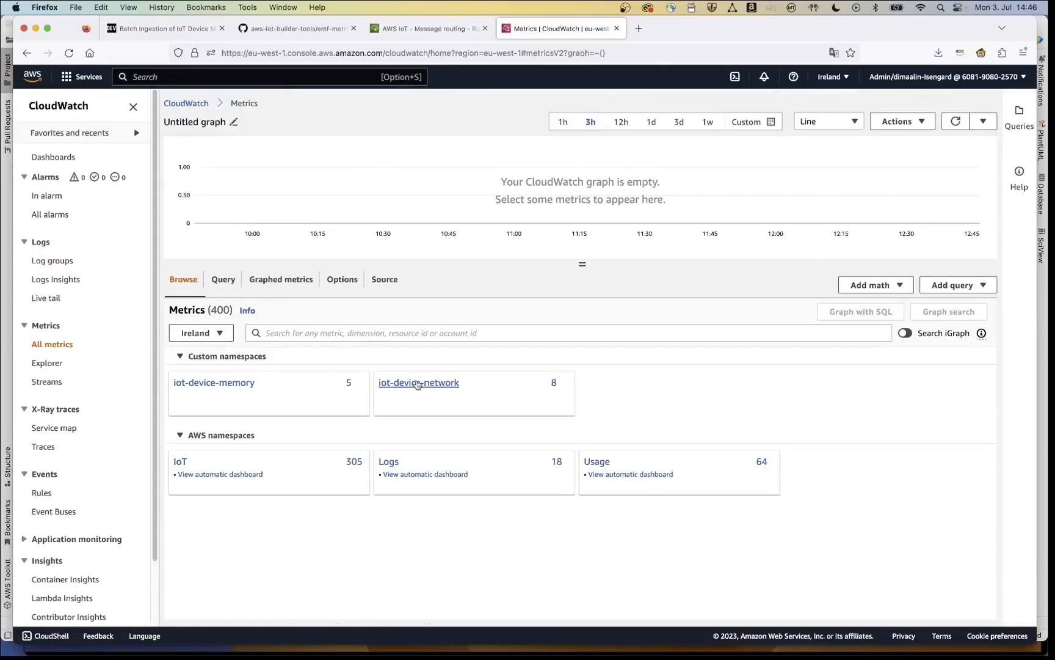
Select all eight iot-device-network metrics under thingName to graph them for MyApp123
{"action": "left_click", "coordinate": [418, 383]}
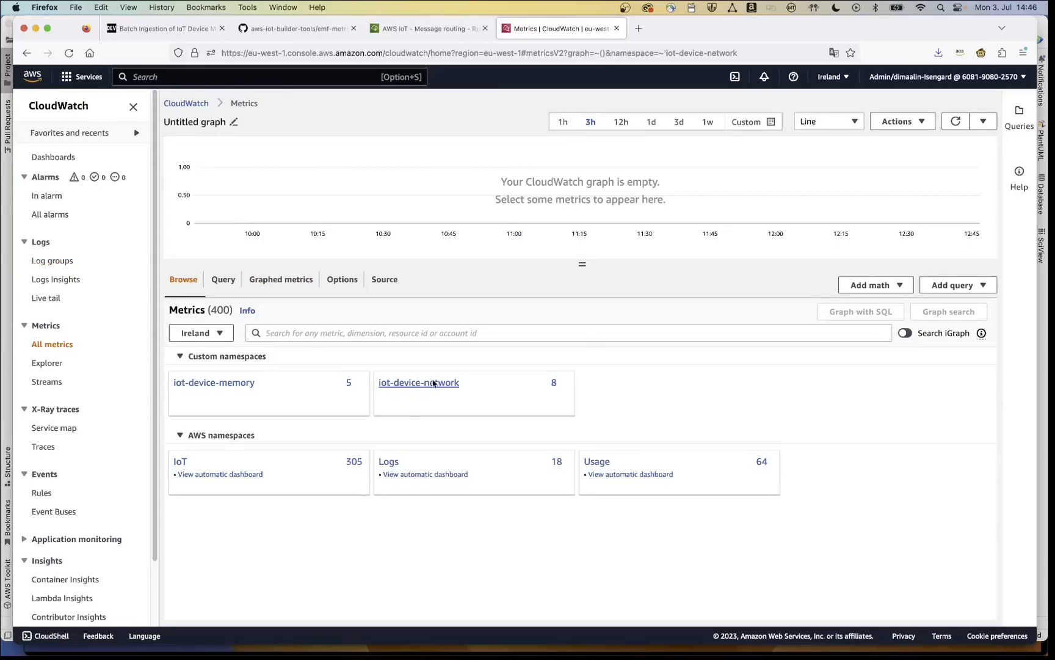
{"action": "left_click", "coordinate": [418, 382]}
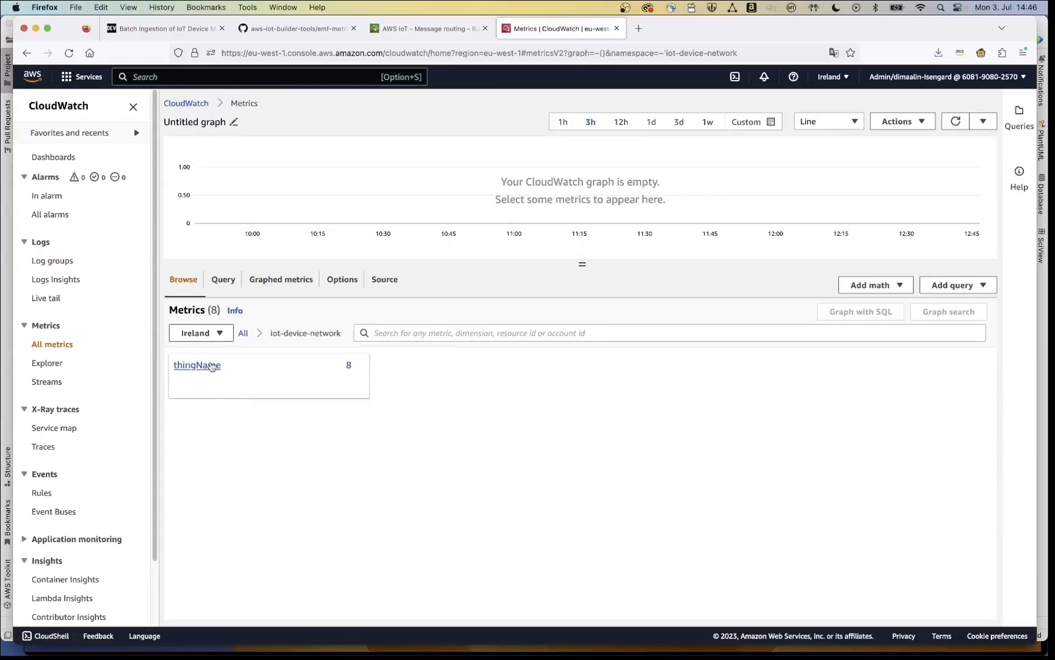
{"action": "left_click", "coordinate": [197, 365]}
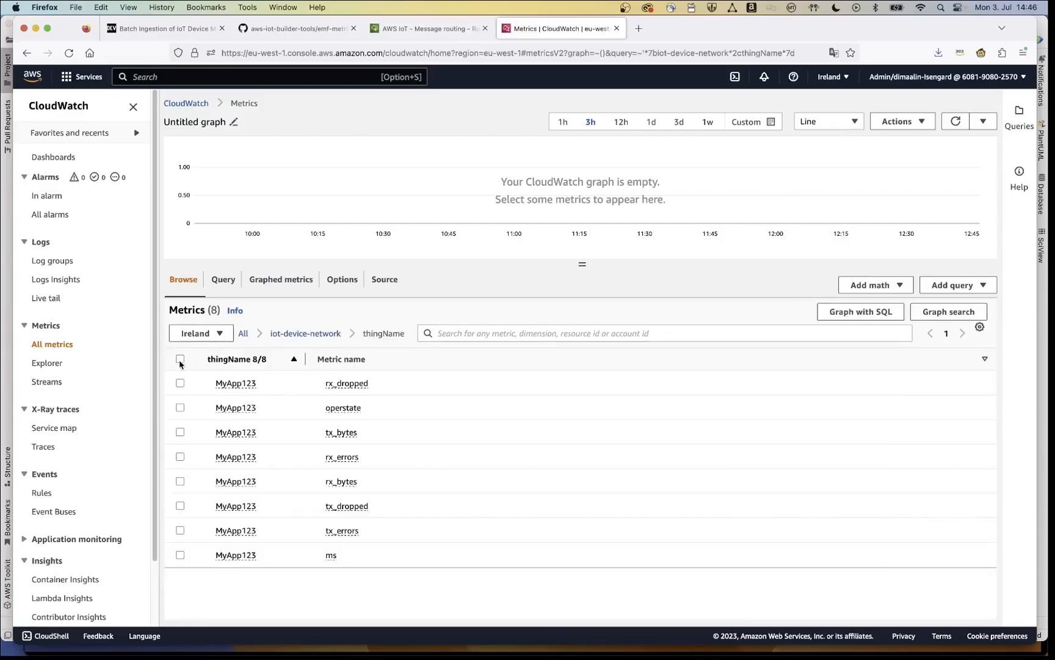
{"action": "left_click", "coordinate": [180, 359]}
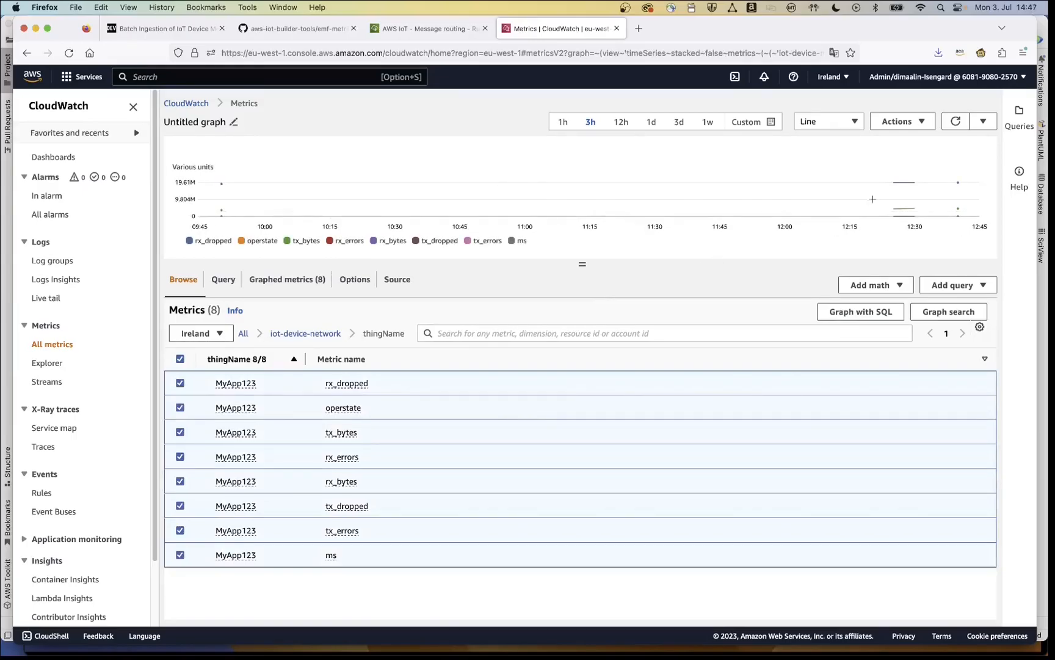
{"action": "mouse_move", "coordinate": [890, 190]}
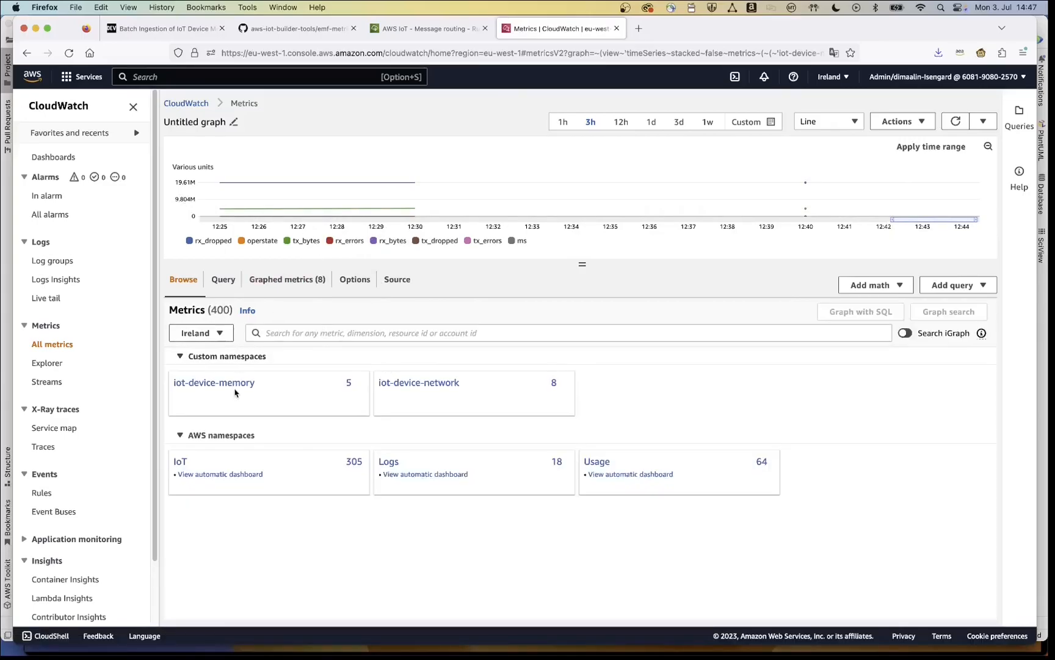
Add all five iot-device-memory thingName metrics to the graph and set a 1h range
{"action": "left_click", "coordinate": [213, 382]}
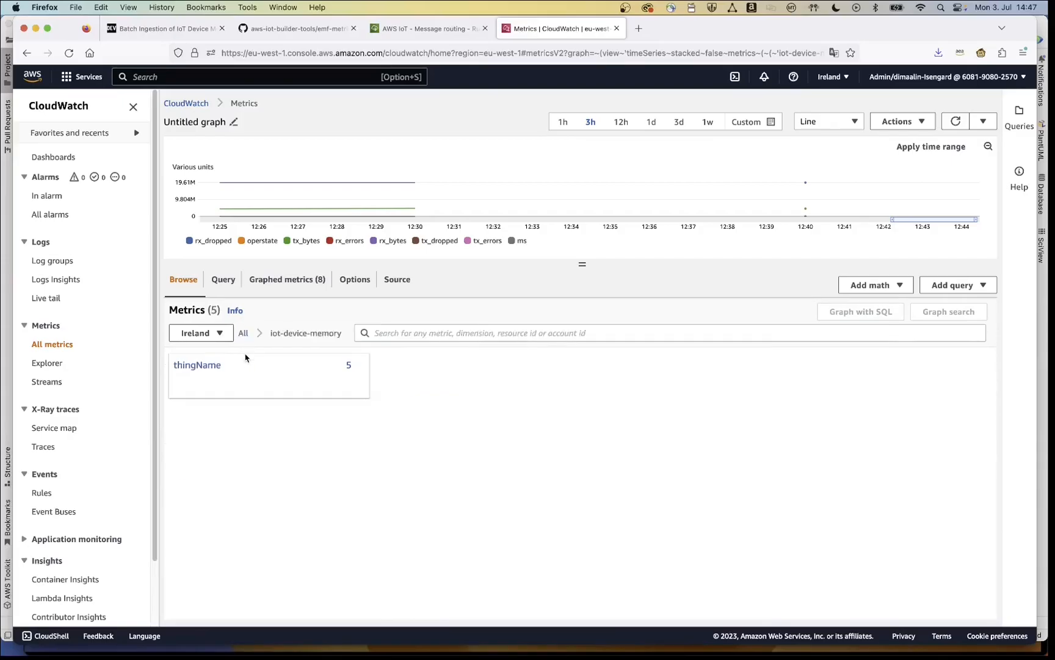
{"action": "left_click", "coordinate": [196, 364]}
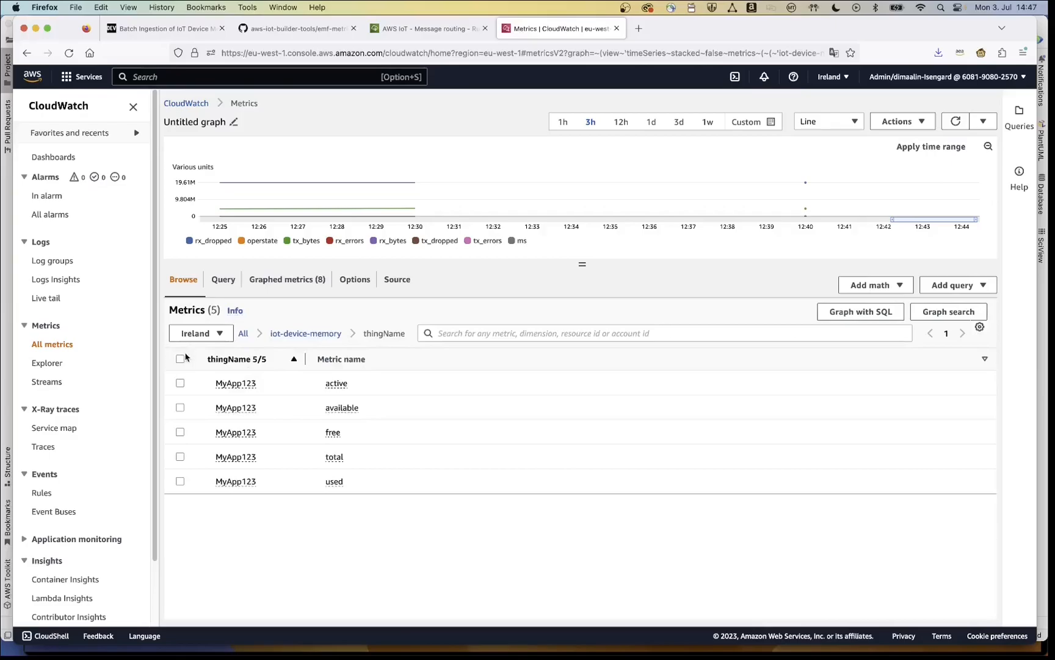
{"action": "left_click", "coordinate": [180, 358]}
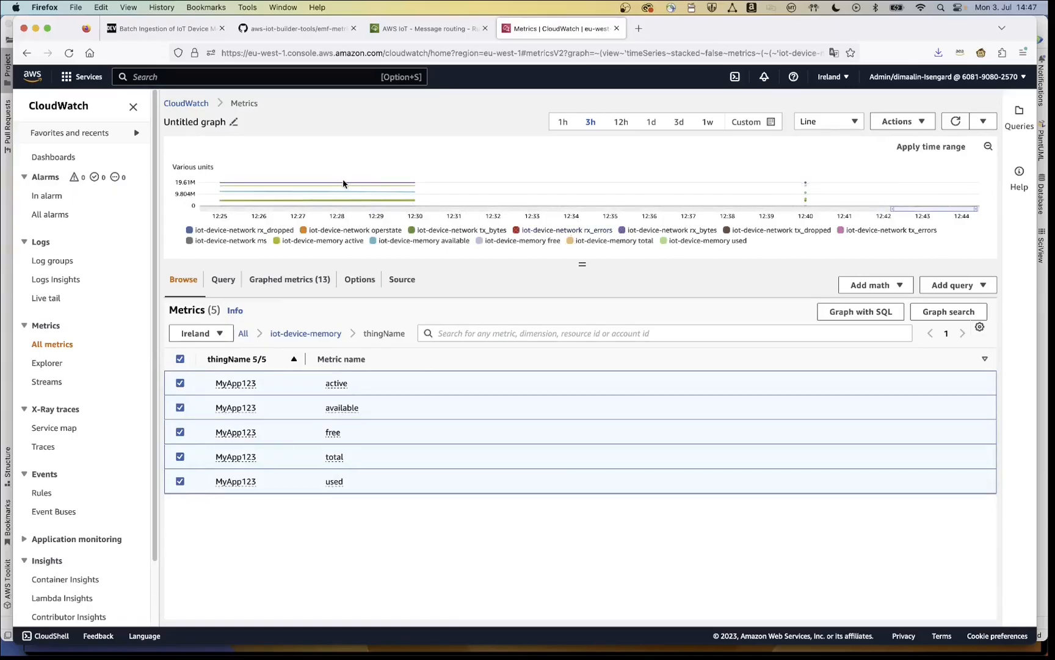
{"action": "left_click_drag", "start_coordinate": [336, 194], "coordinate": [424, 195]}
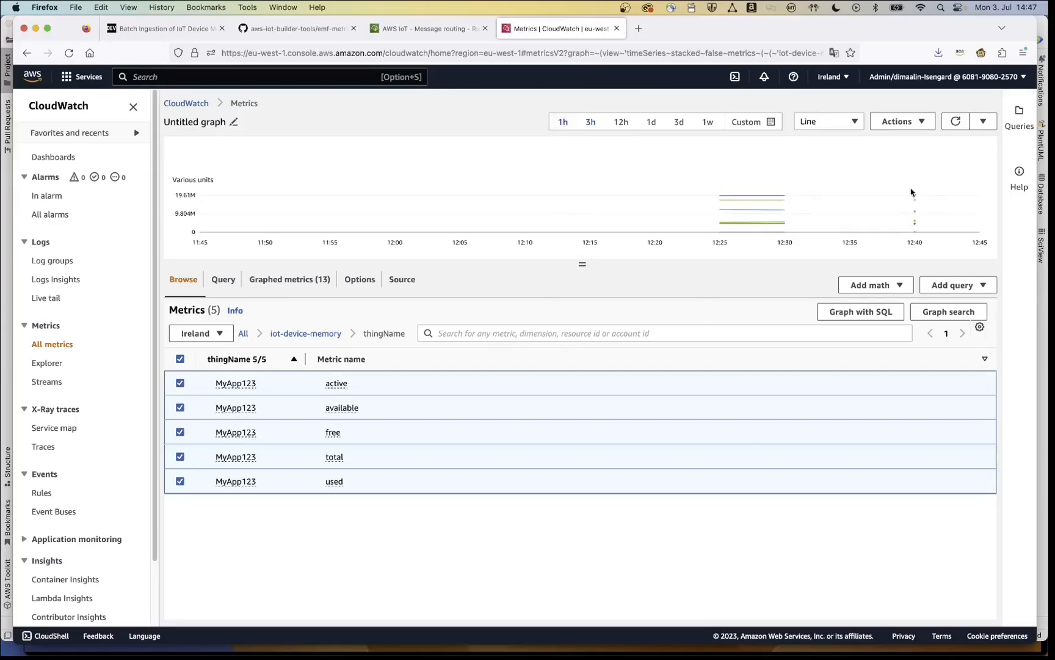
{"action": "mouse_move", "coordinate": [786, 196]}
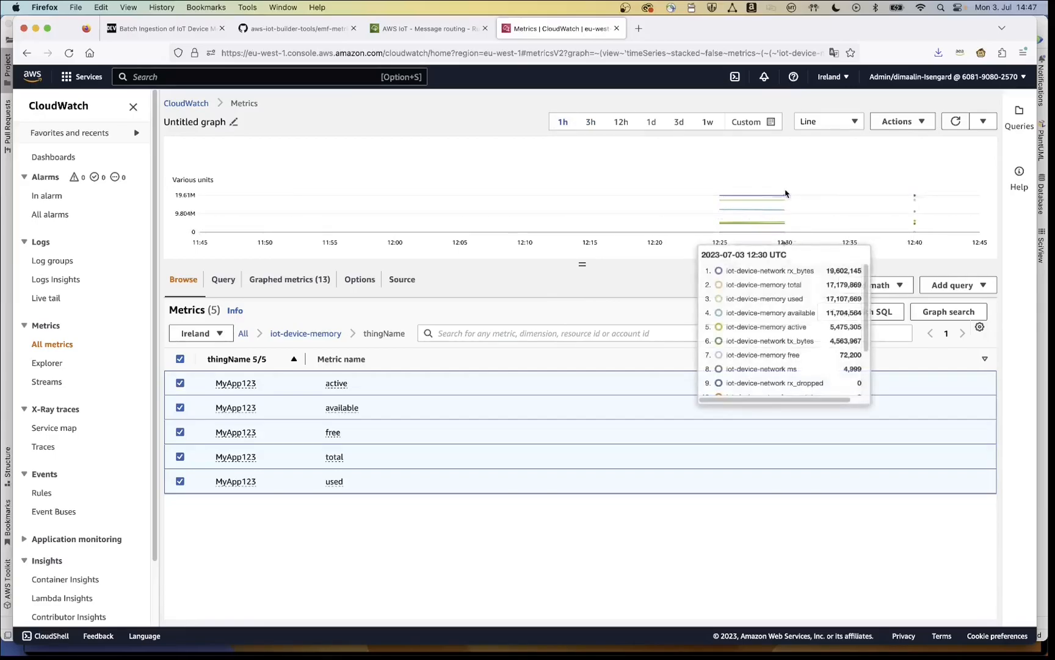
{"action": "mouse_move", "coordinate": [904, 198]}
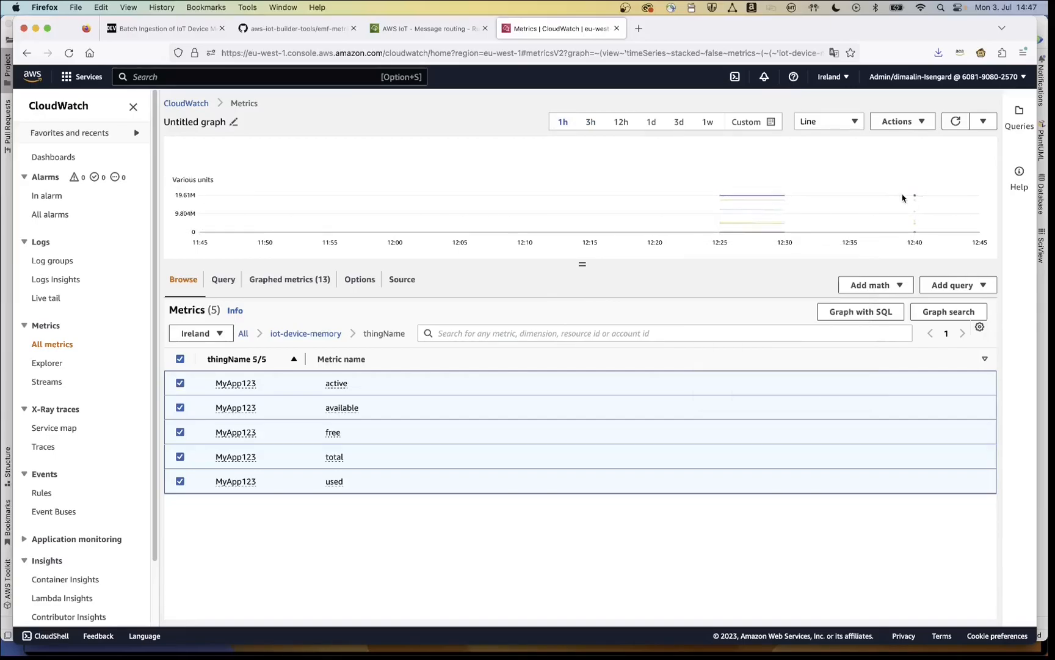
{"action": "mouse_move", "coordinate": [914, 198]}
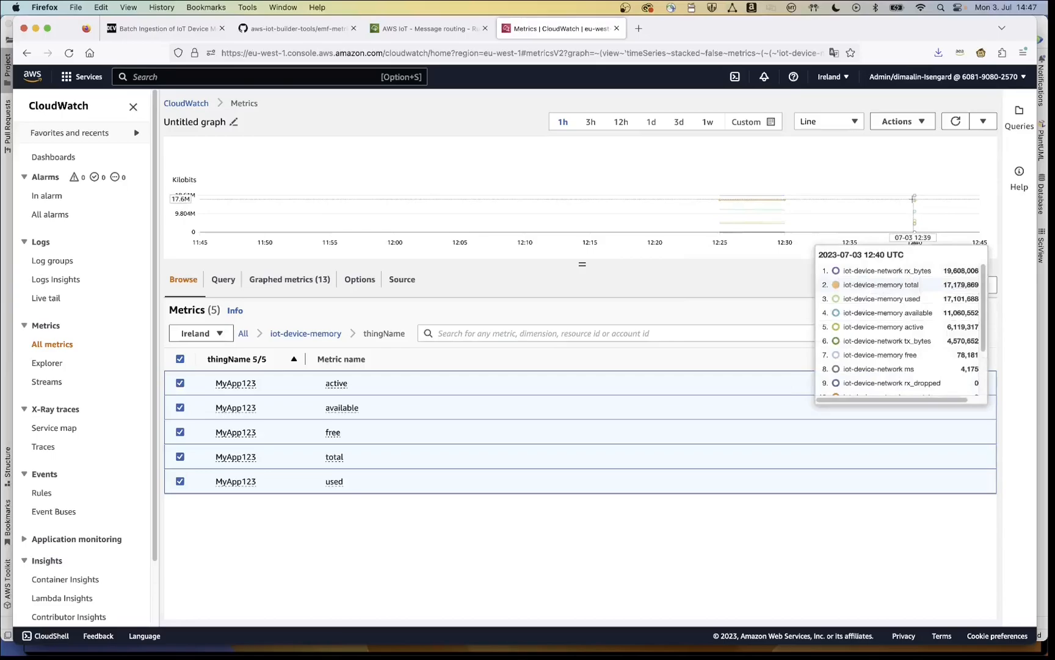